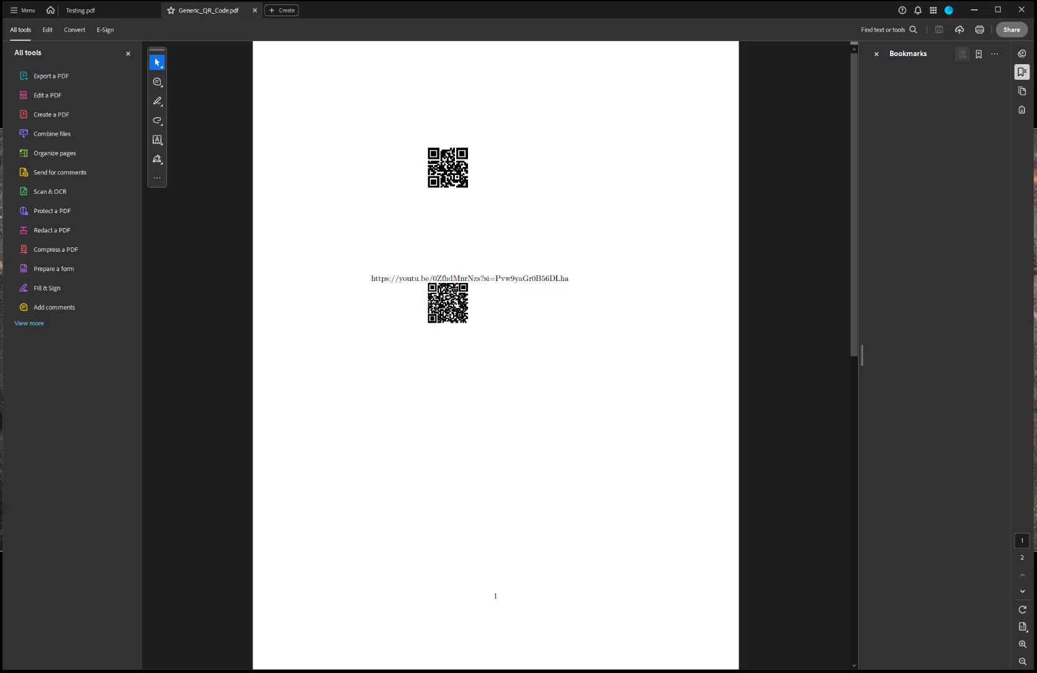
mouse_move(885, 408)
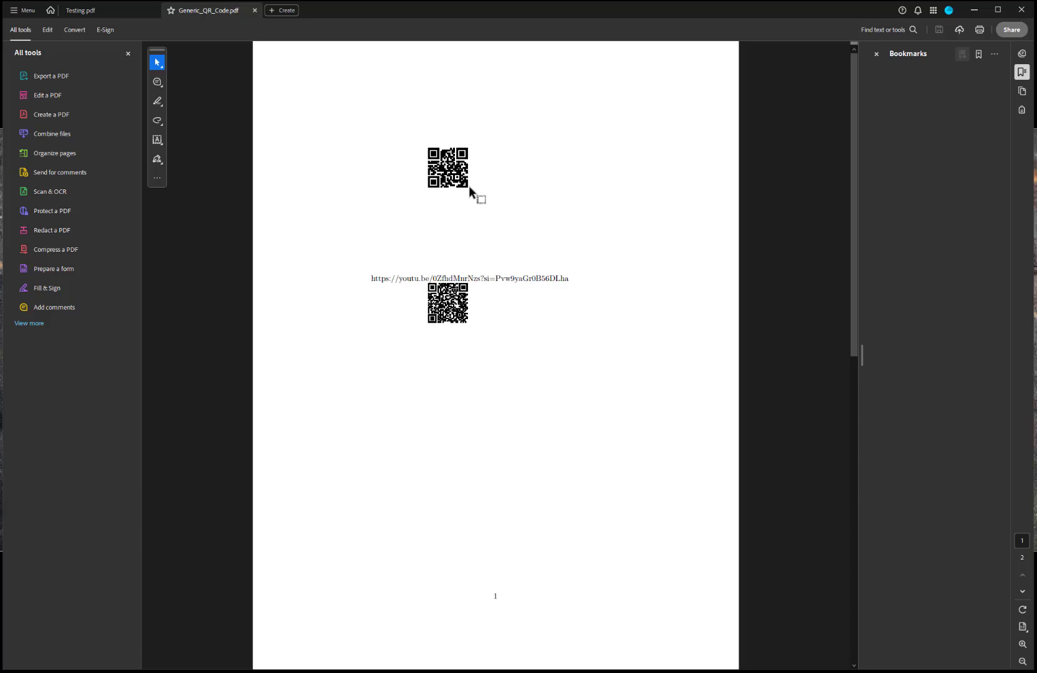
mouse_move(596, 283)
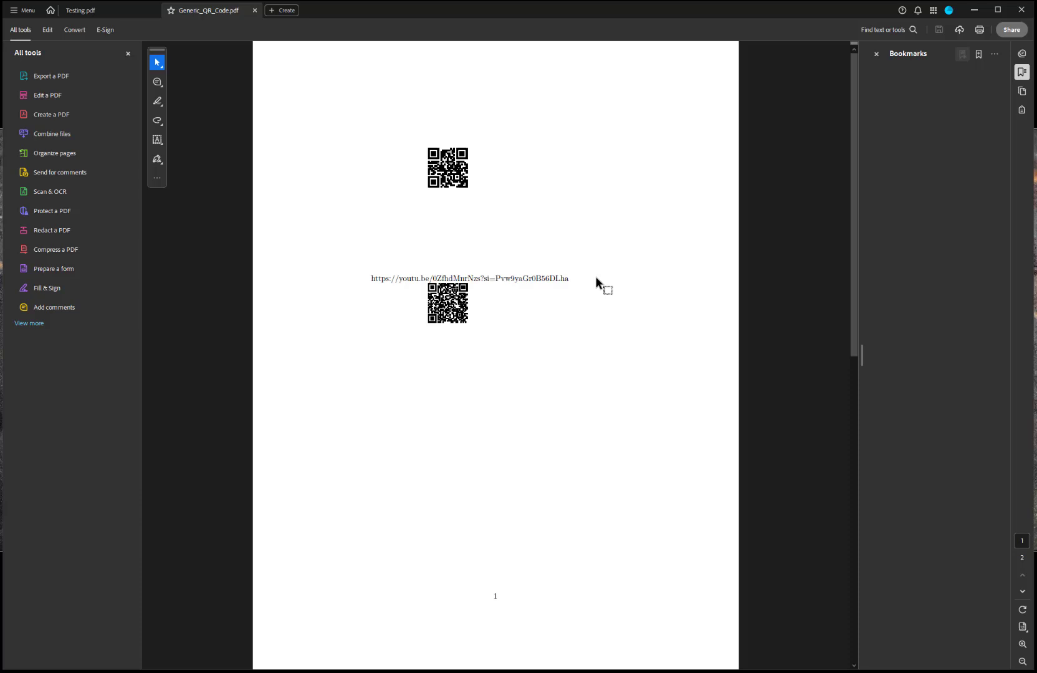
mouse_move(403, 224)
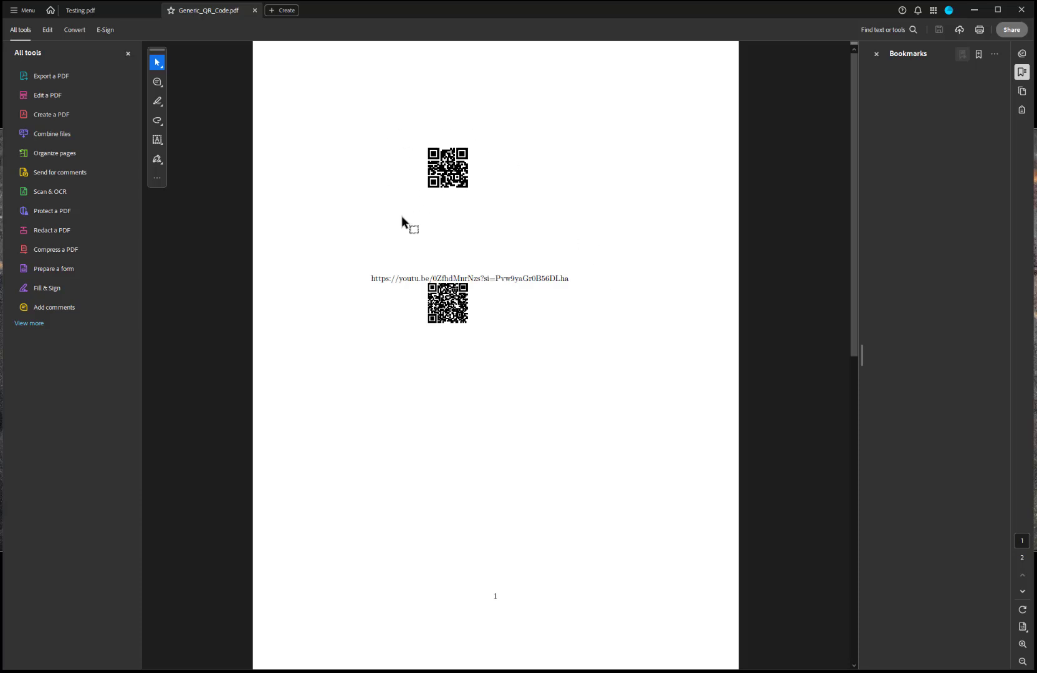
mouse_move(121, 102)
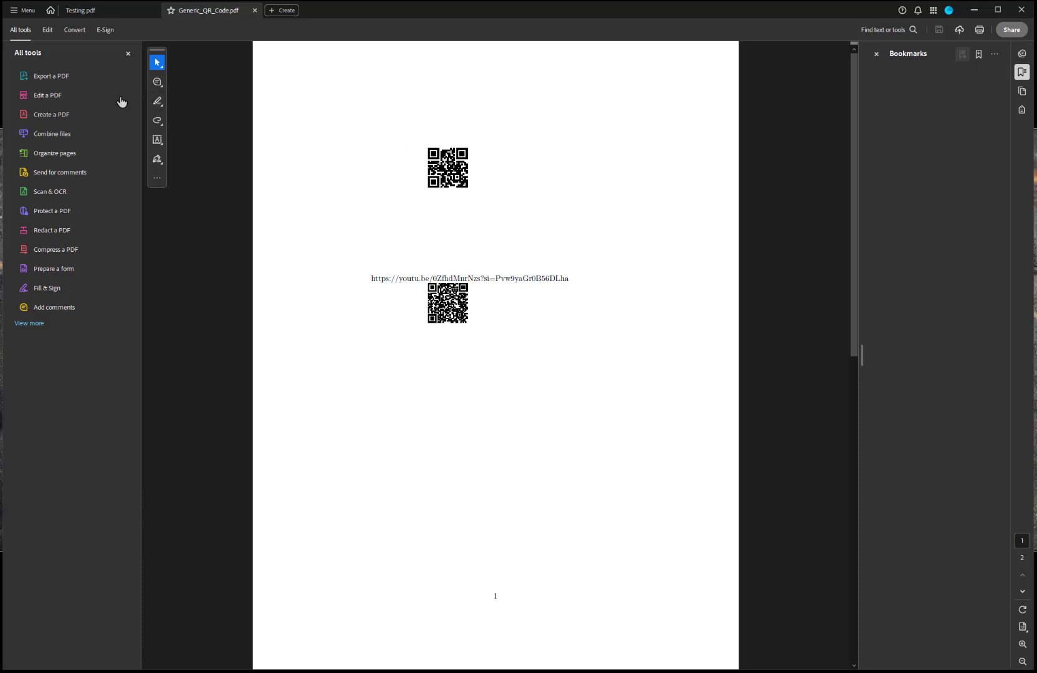
mouse_move(319, 110)
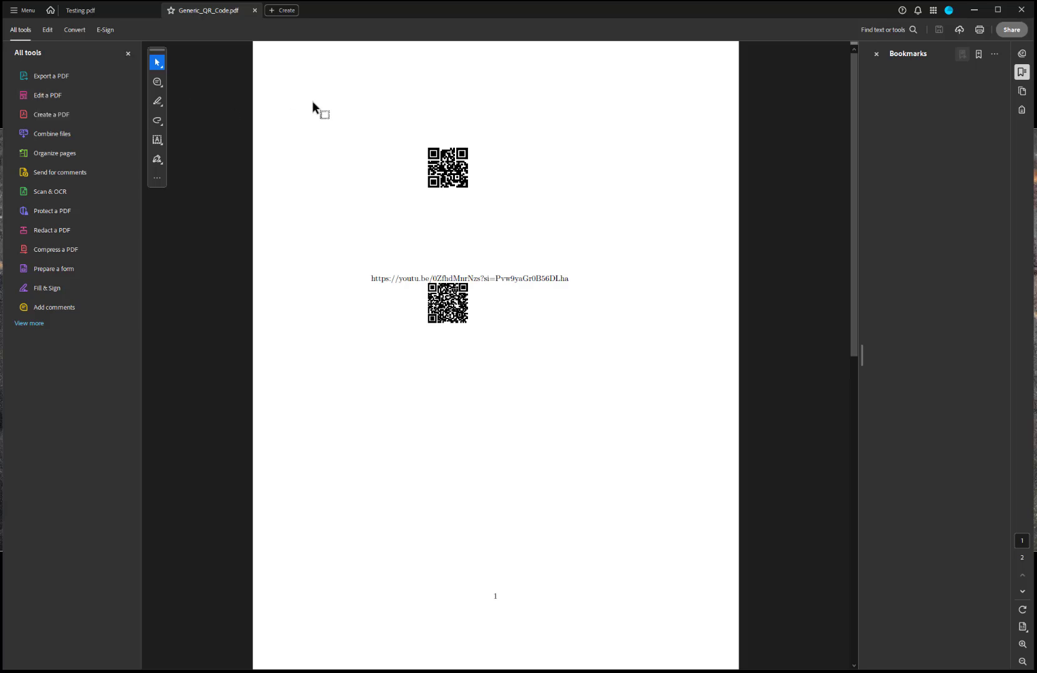
mouse_move(322, 116)
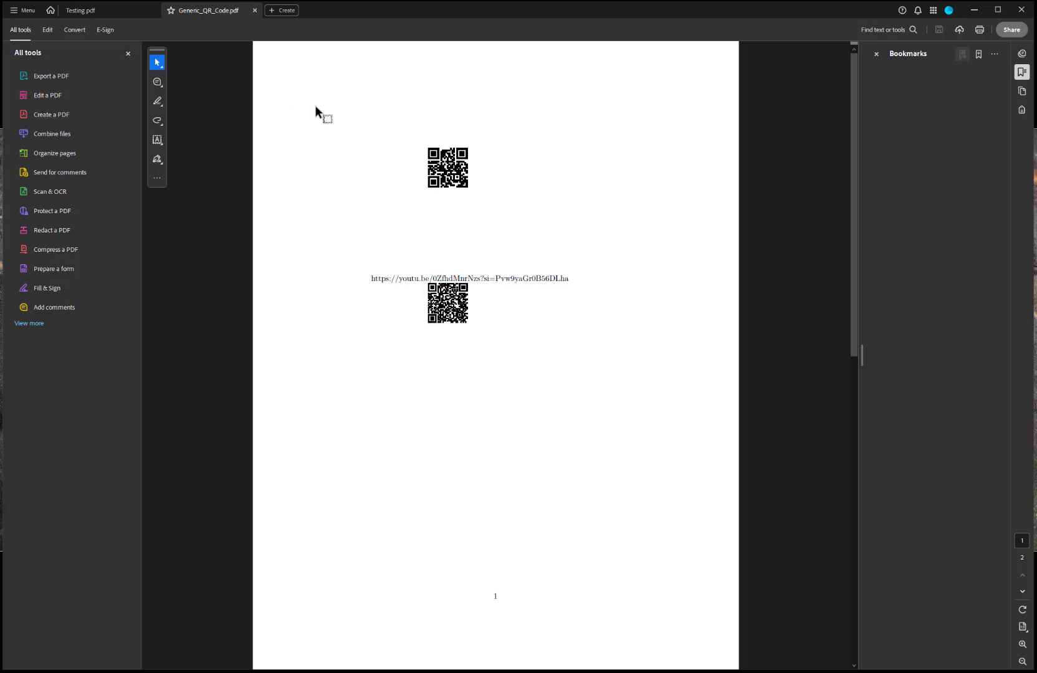
mouse_move(324, 122)
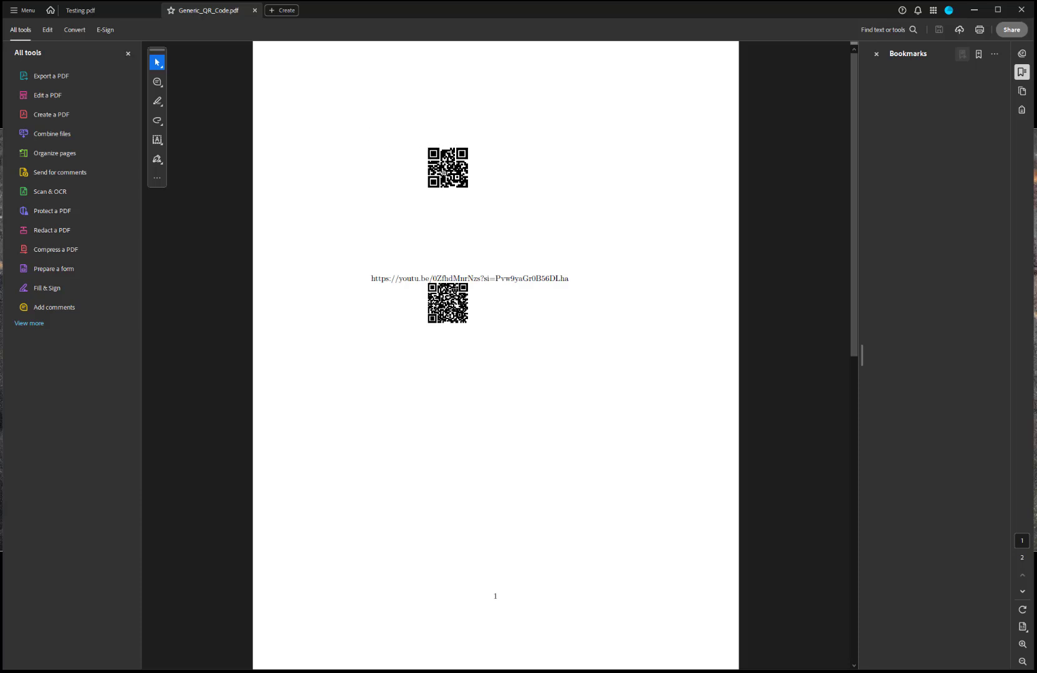
mouse_move(450, 192)
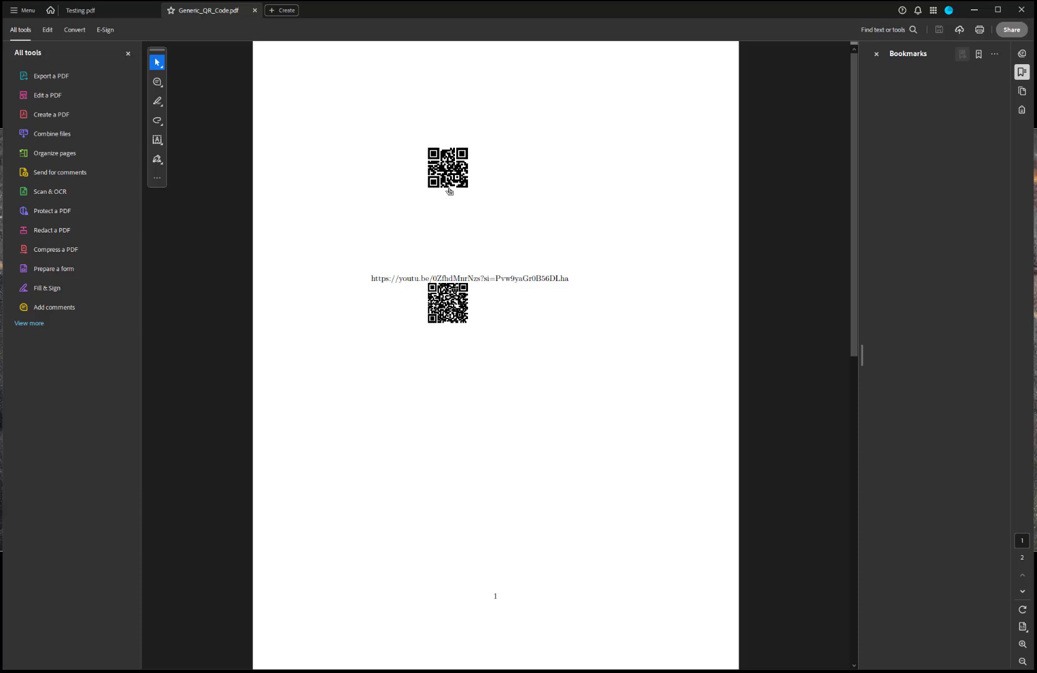
mouse_move(523, 203)
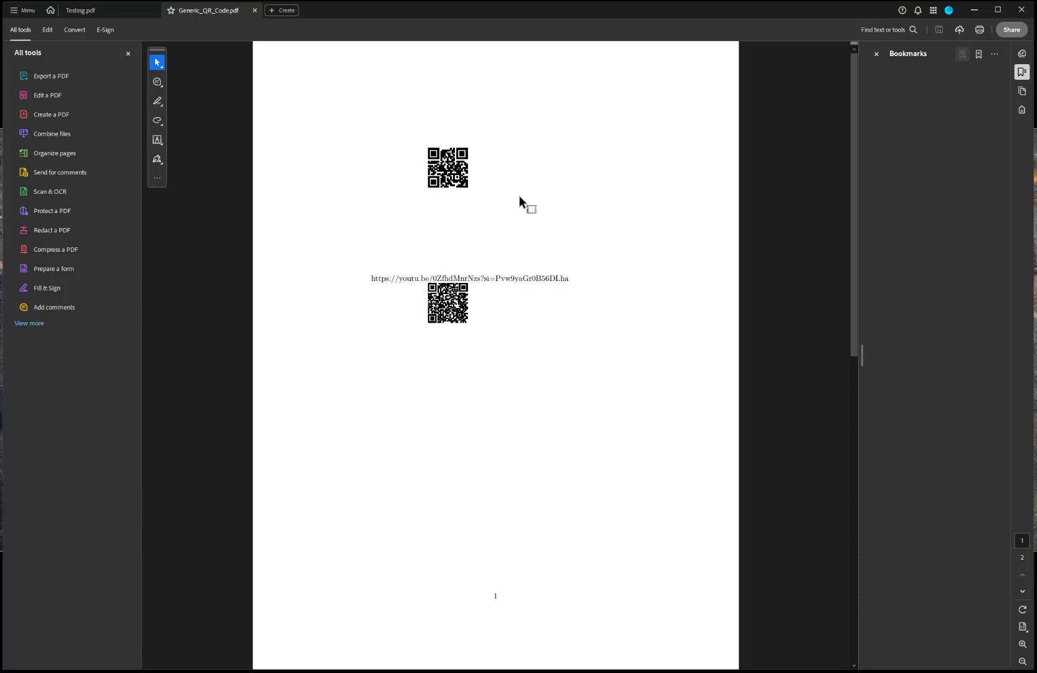
mouse_move(495, 198)
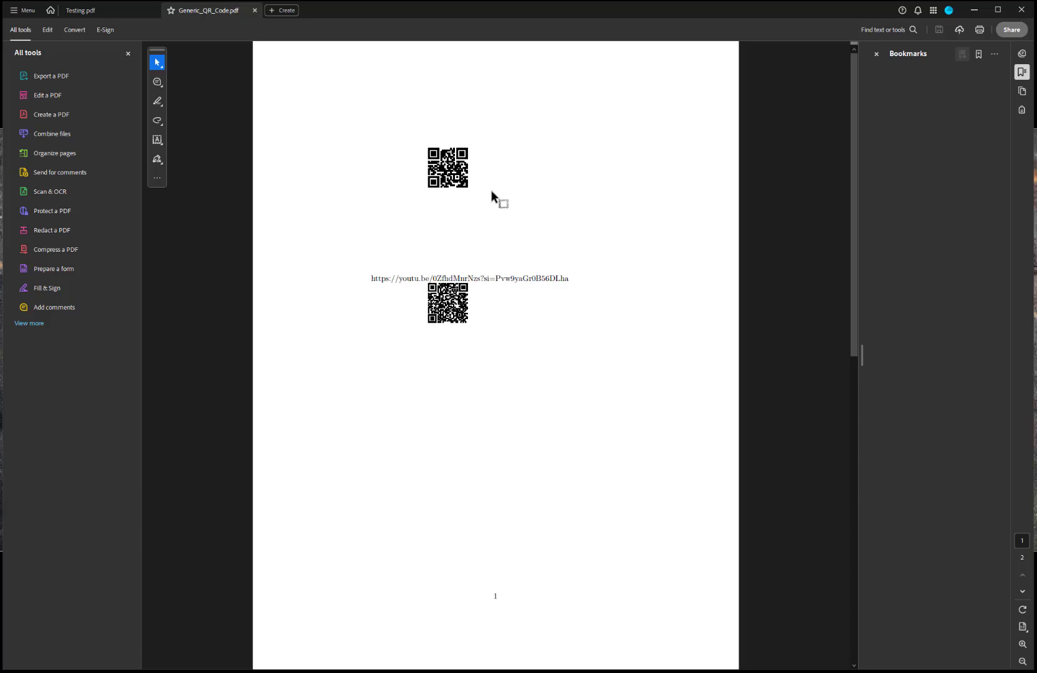
mouse_move(495, 198)
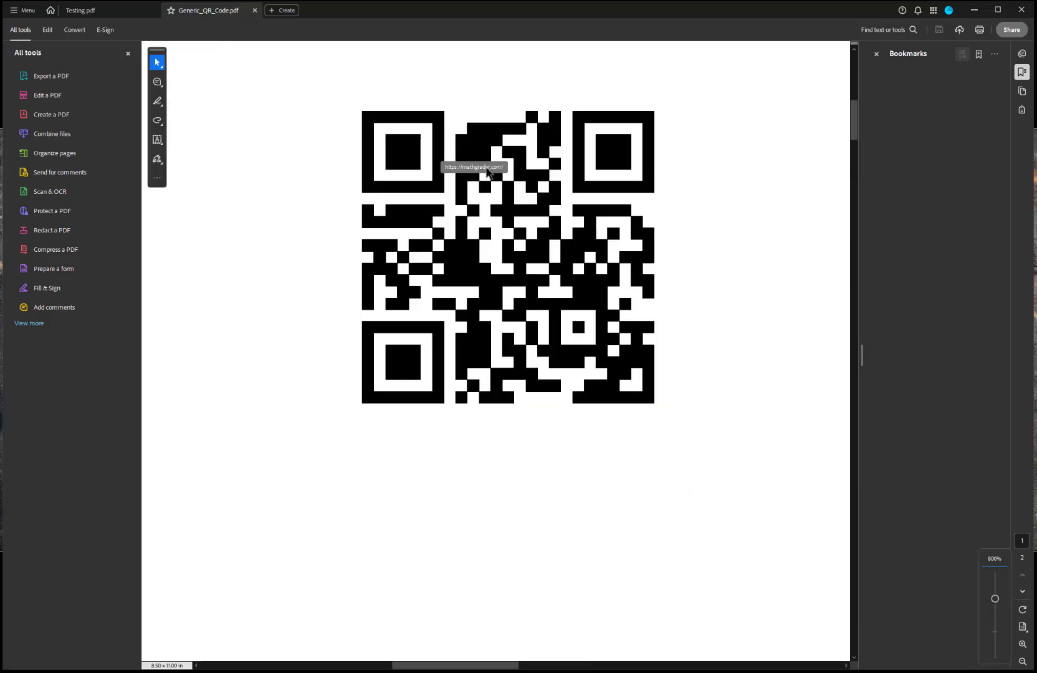
mouse_move(526, 194)
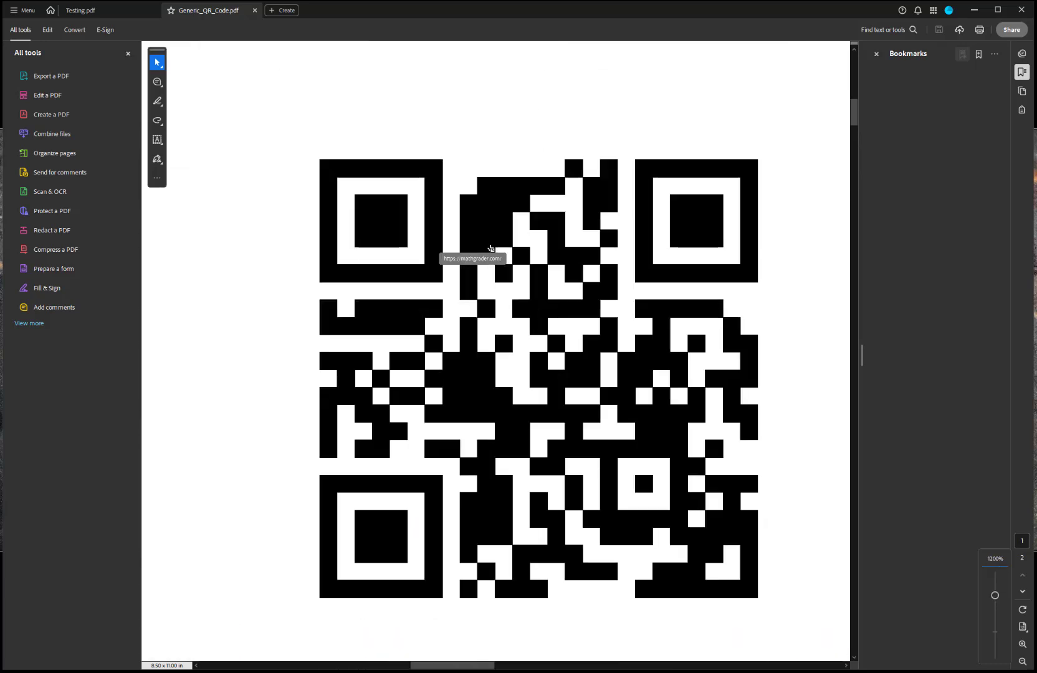
Follow the top QR code's web link and allow the connection to mathgrader.com
scroll("up", 3)
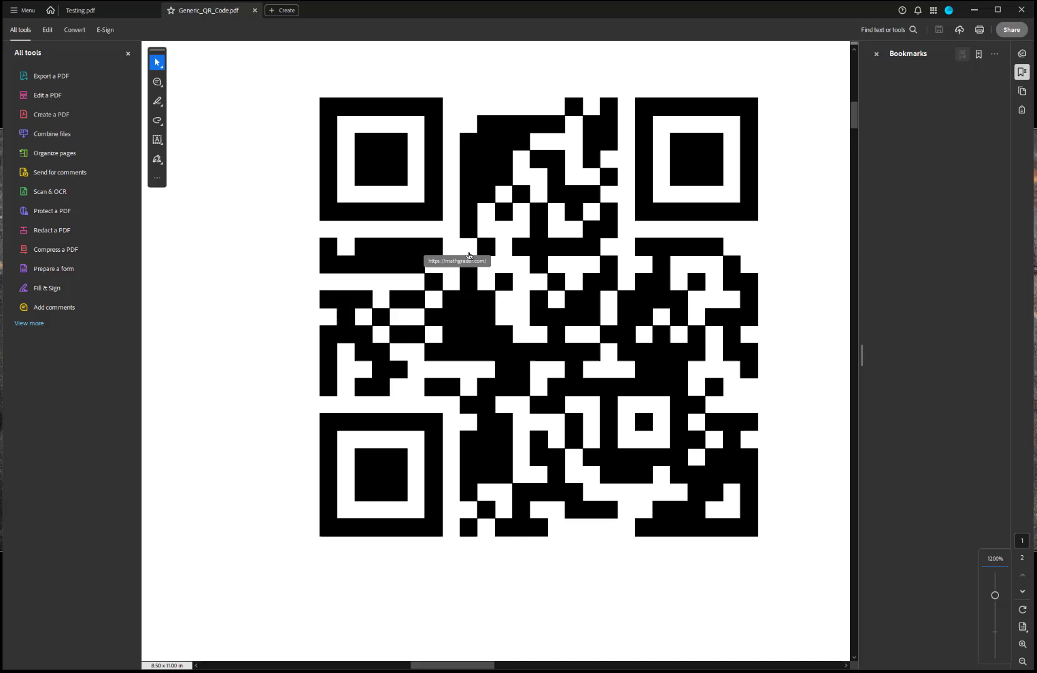
left_click(468, 257)
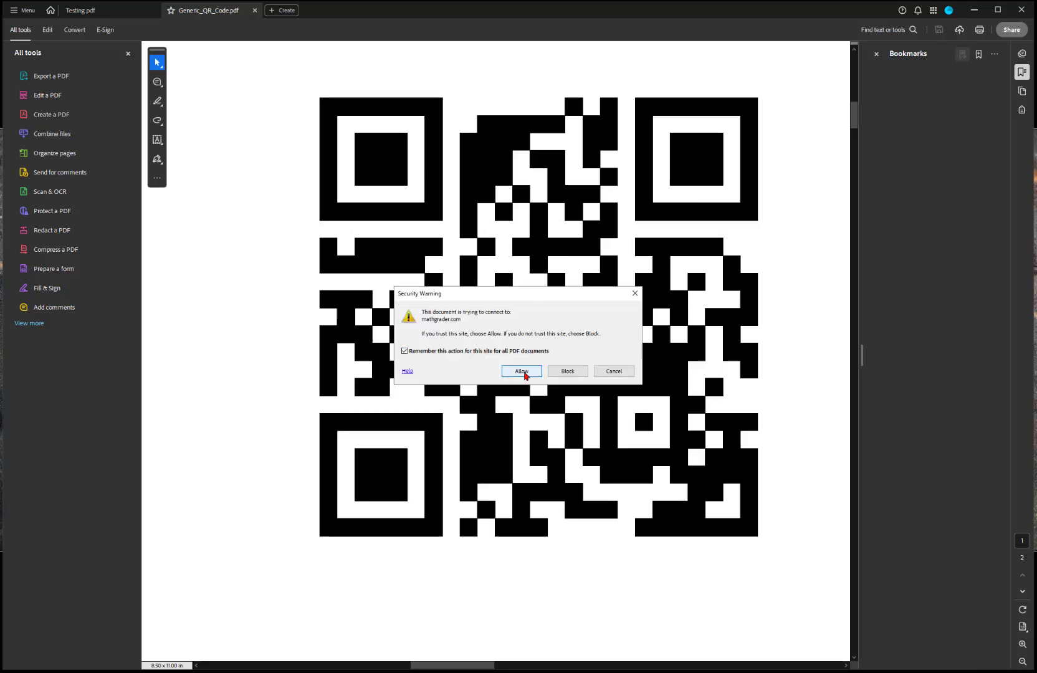
left_click(520, 371)
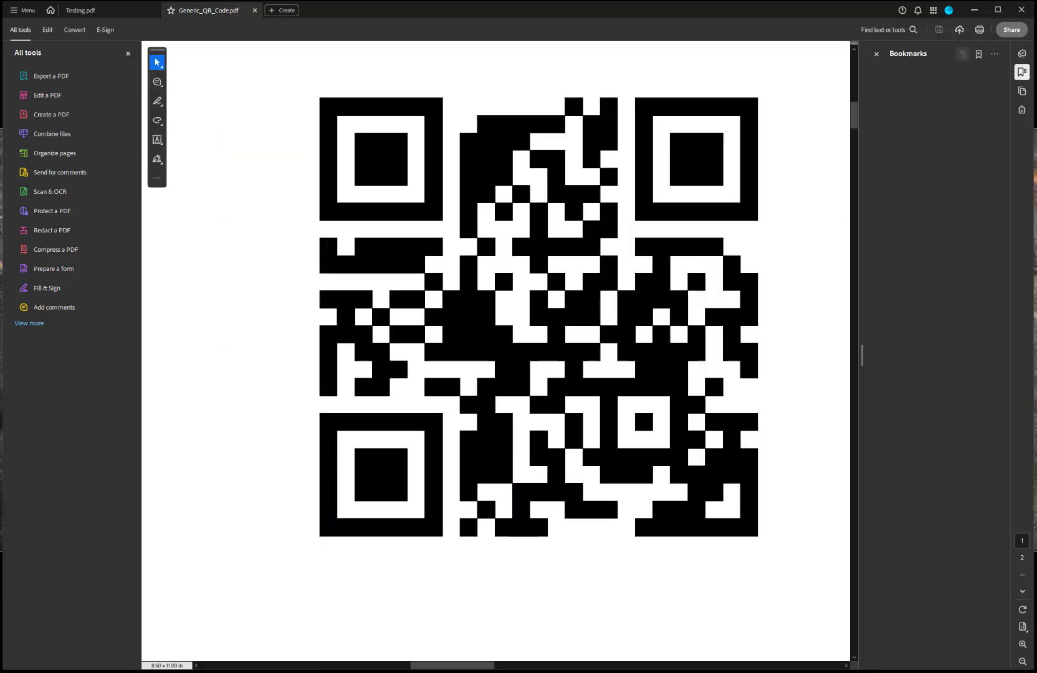
scroll("down", 3)
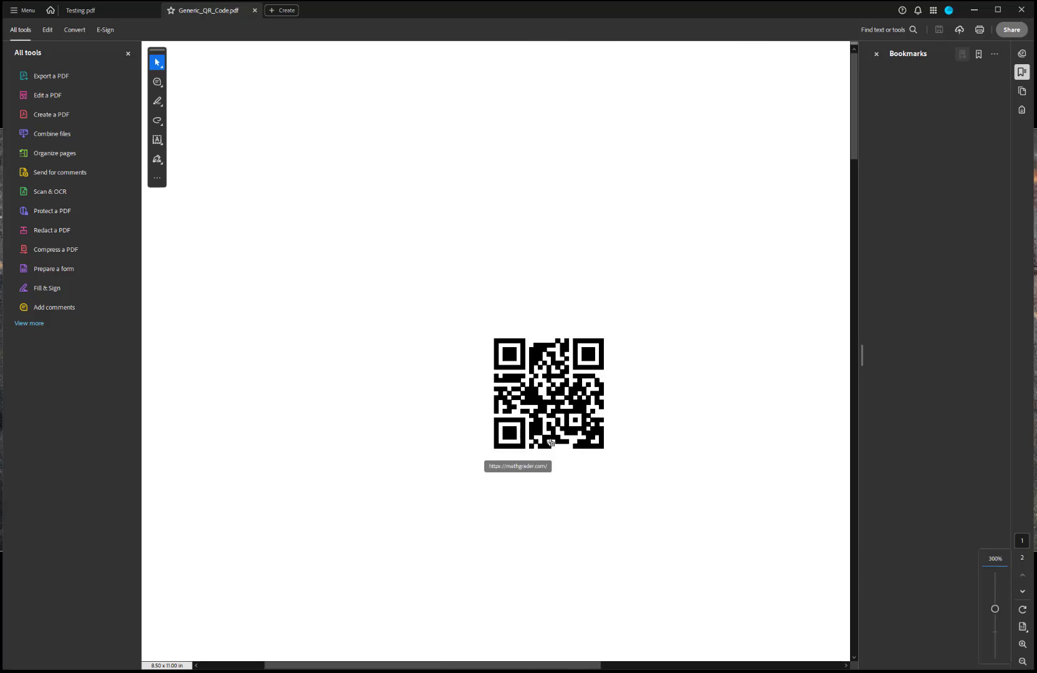
scroll("down", 3)
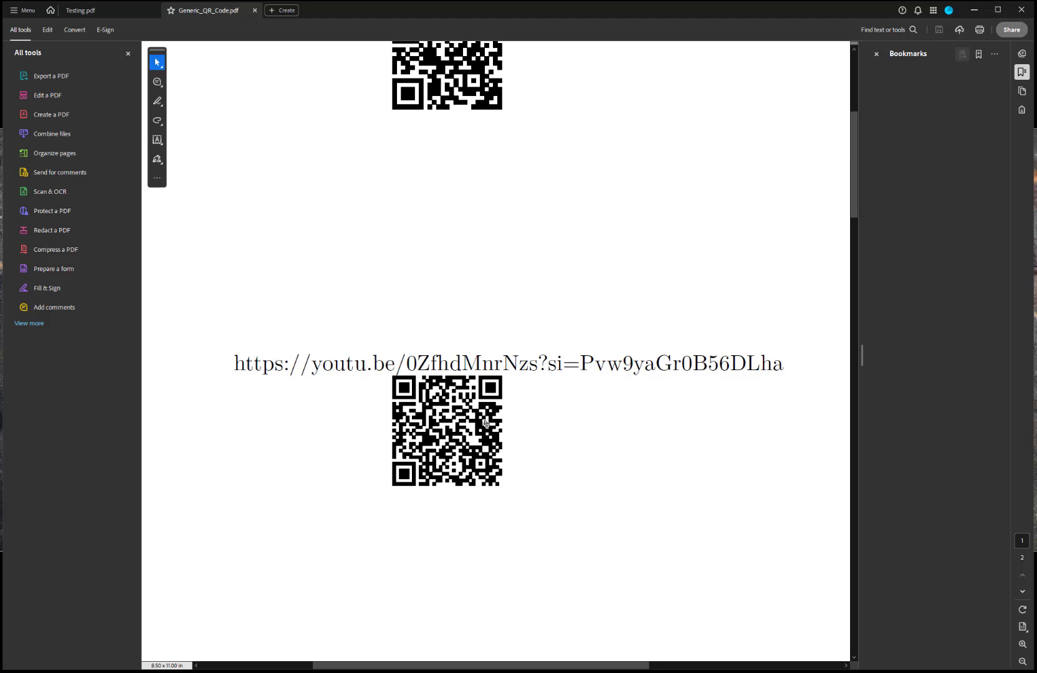
mouse_move(286, 366)
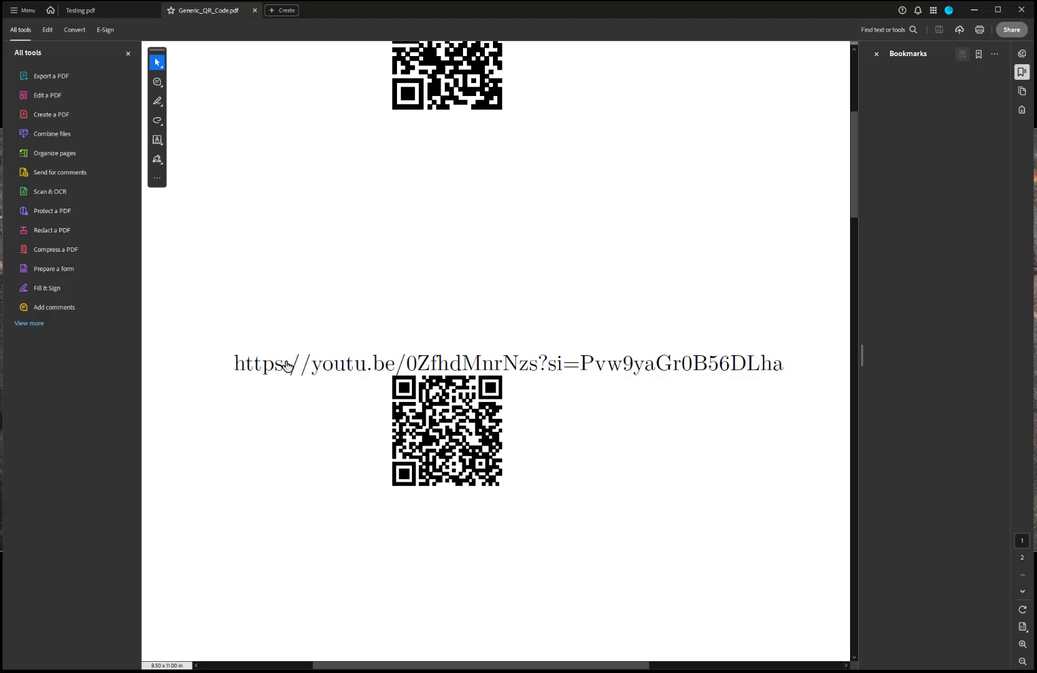
mouse_move(404, 412)
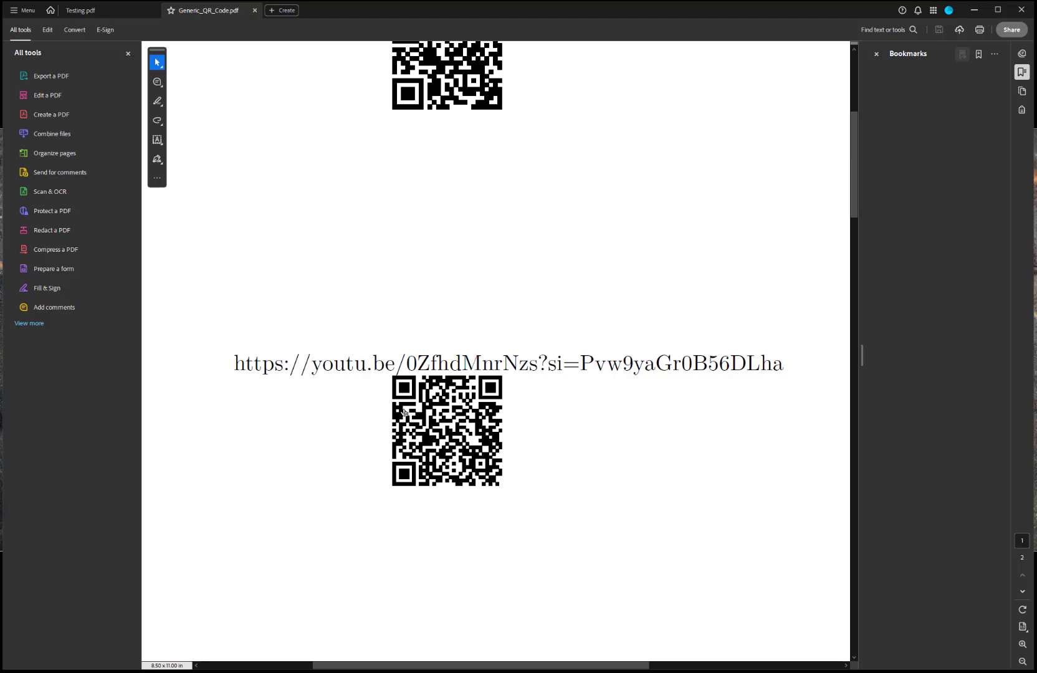
mouse_move(470, 362)
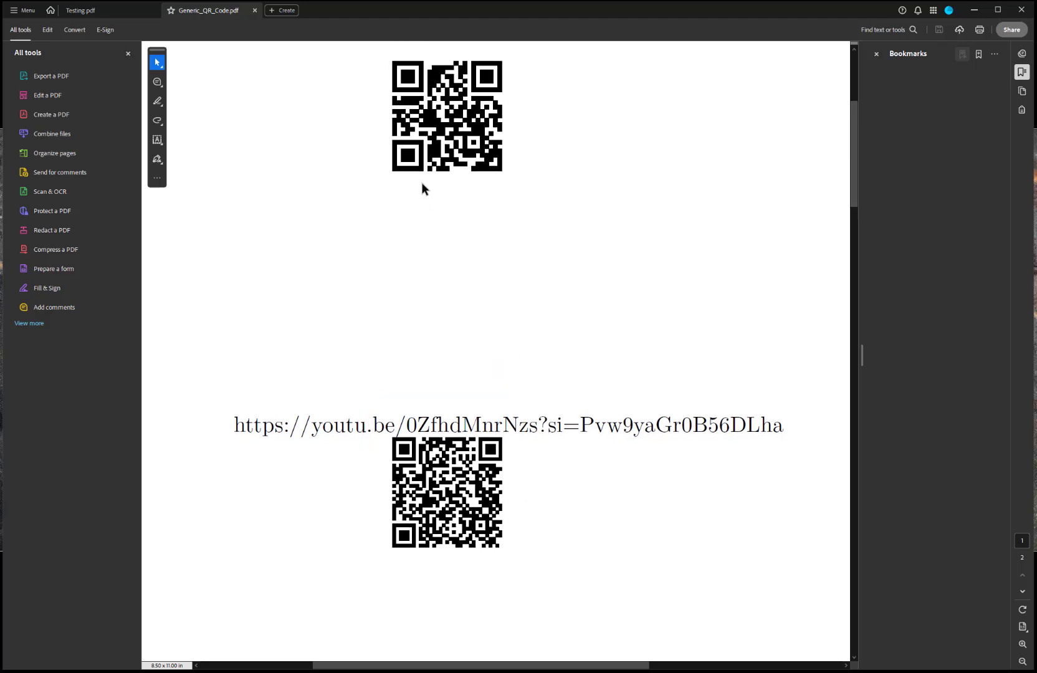
scroll("down", 3)
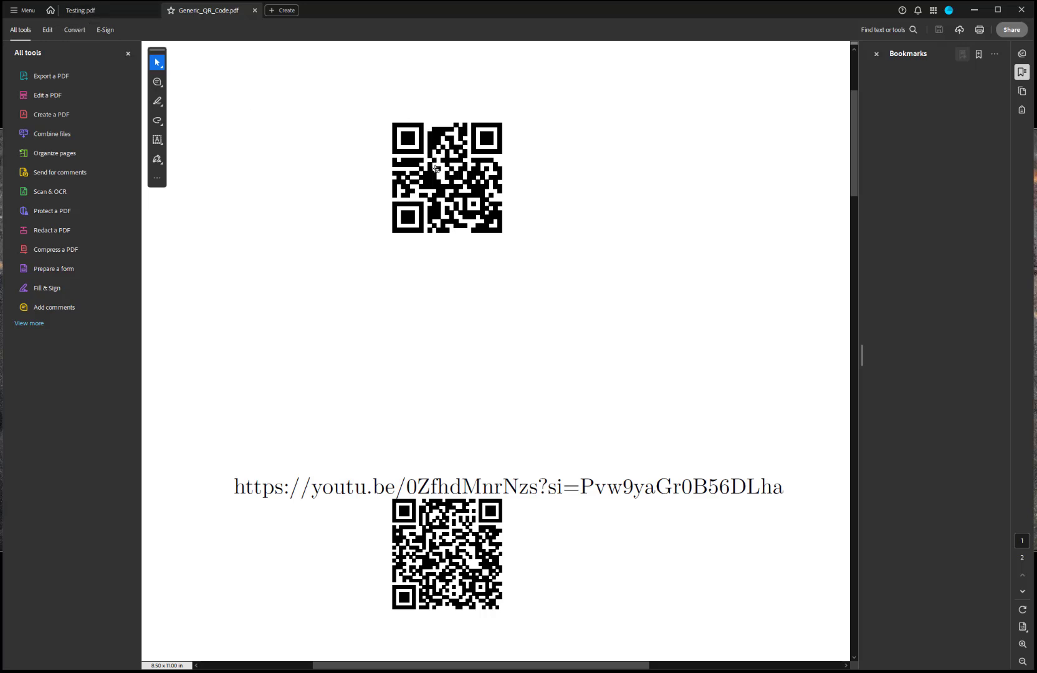
mouse_move(433, 174)
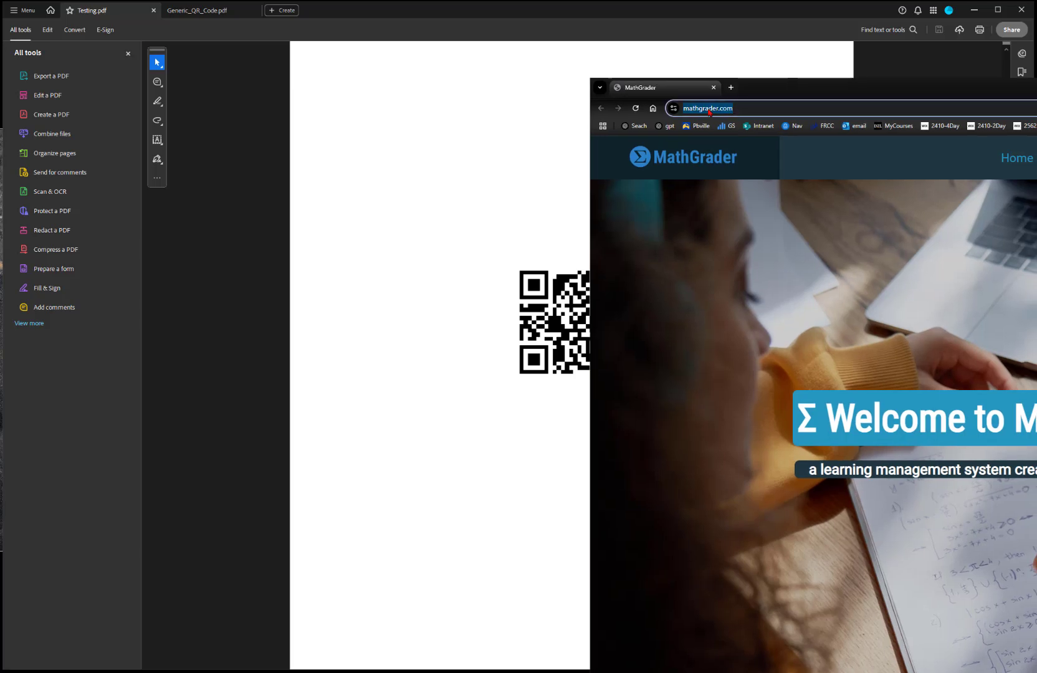
mouse_move(785, 89)
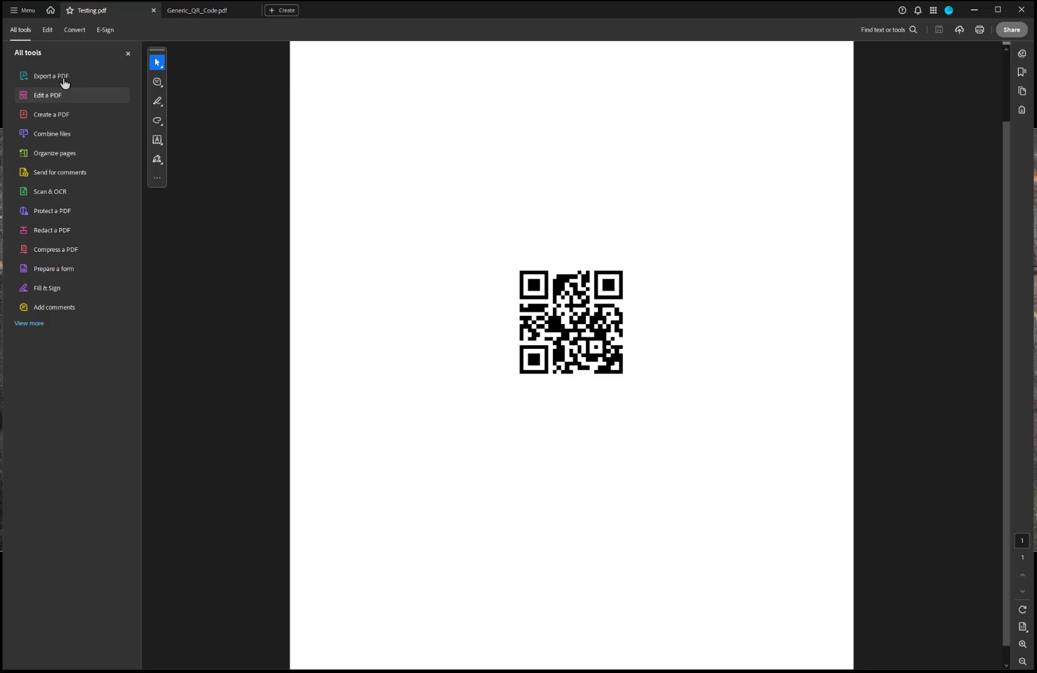
mouse_move(48, 114)
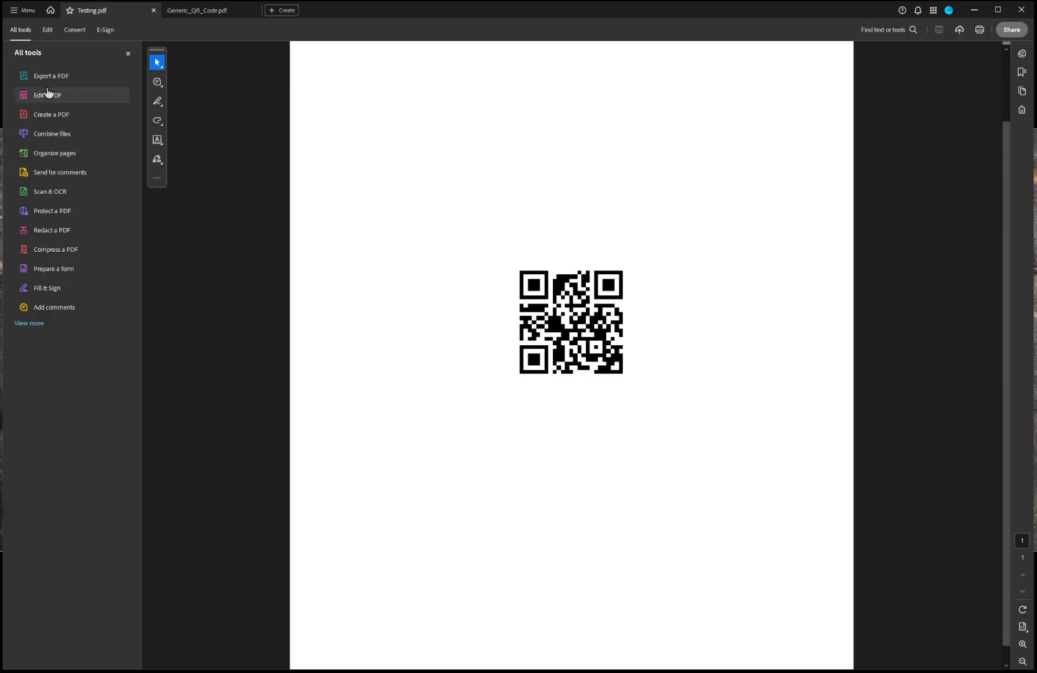
mouse_move(47, 98)
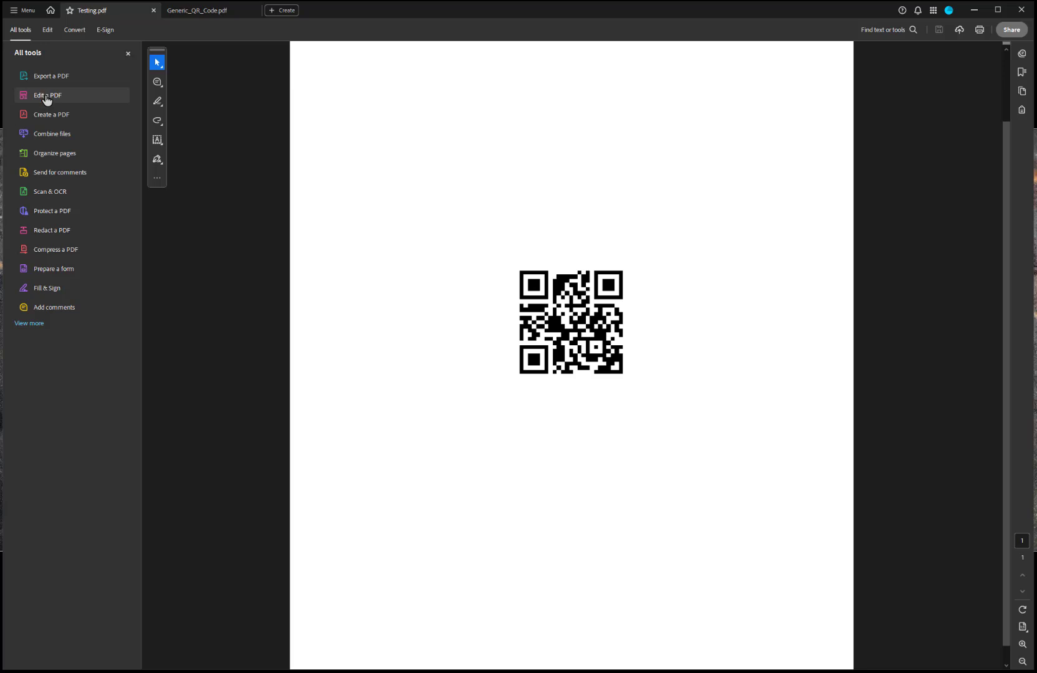
Open Edit a PDF and start Add or edit a link on Testing.pdf
left_click(47, 95)
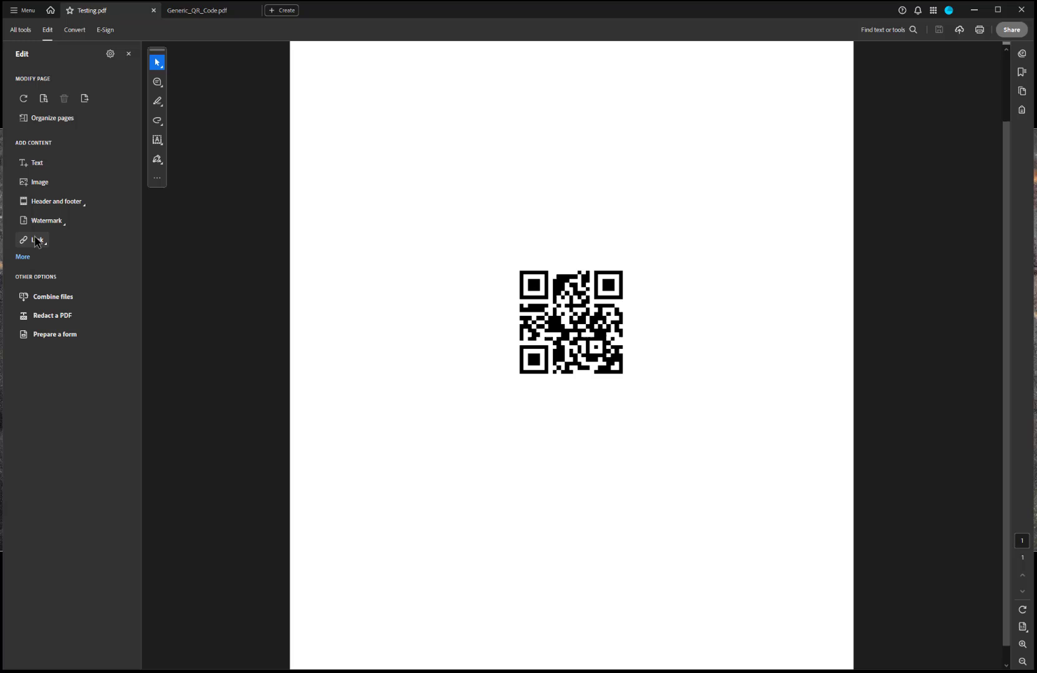
left_click(36, 239)
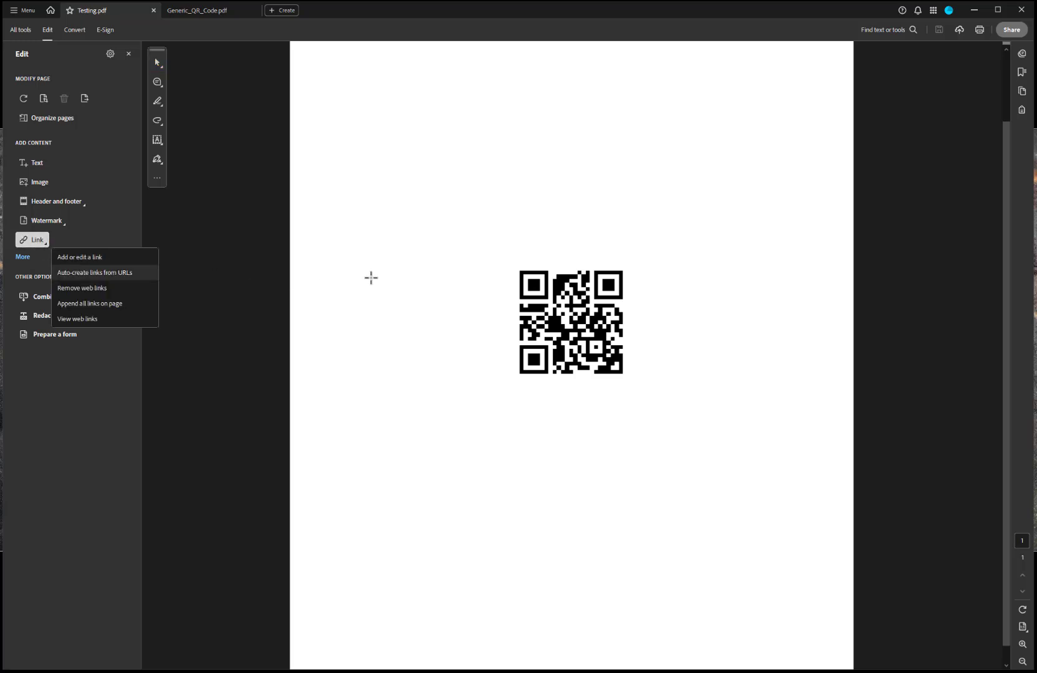
left_click(512, 261)
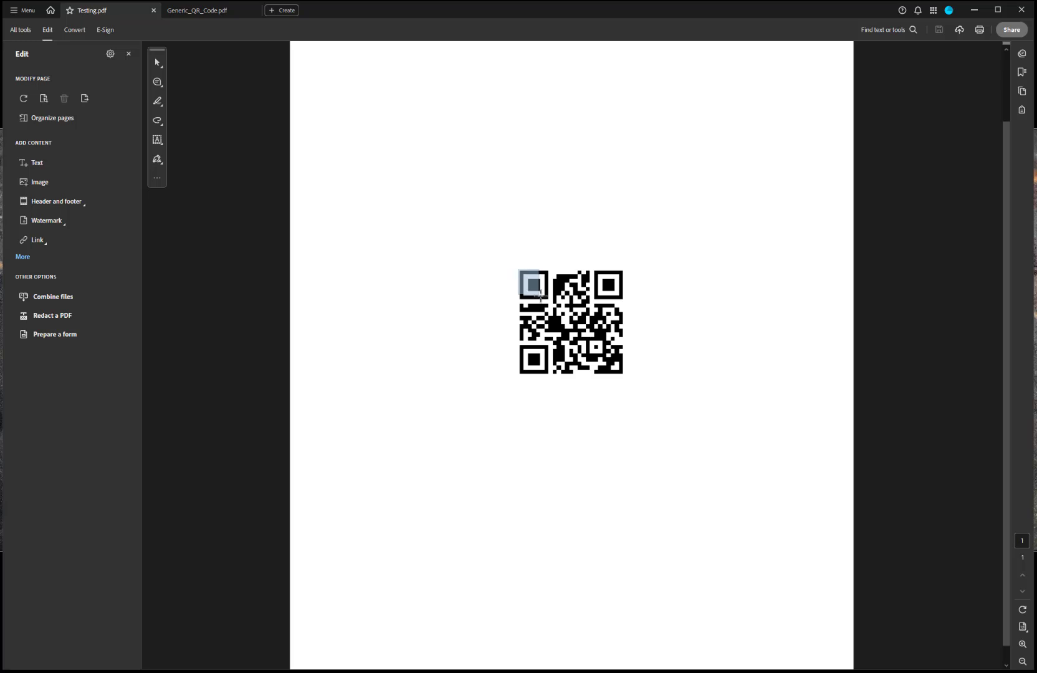
left_click(570, 323)
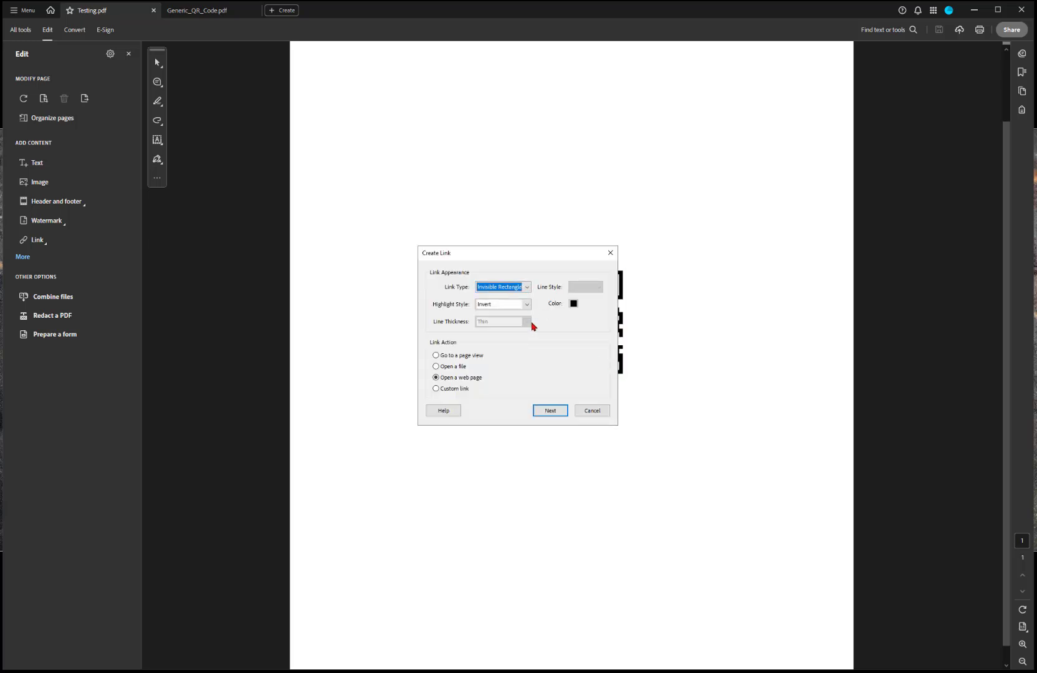
left_click(503, 287)
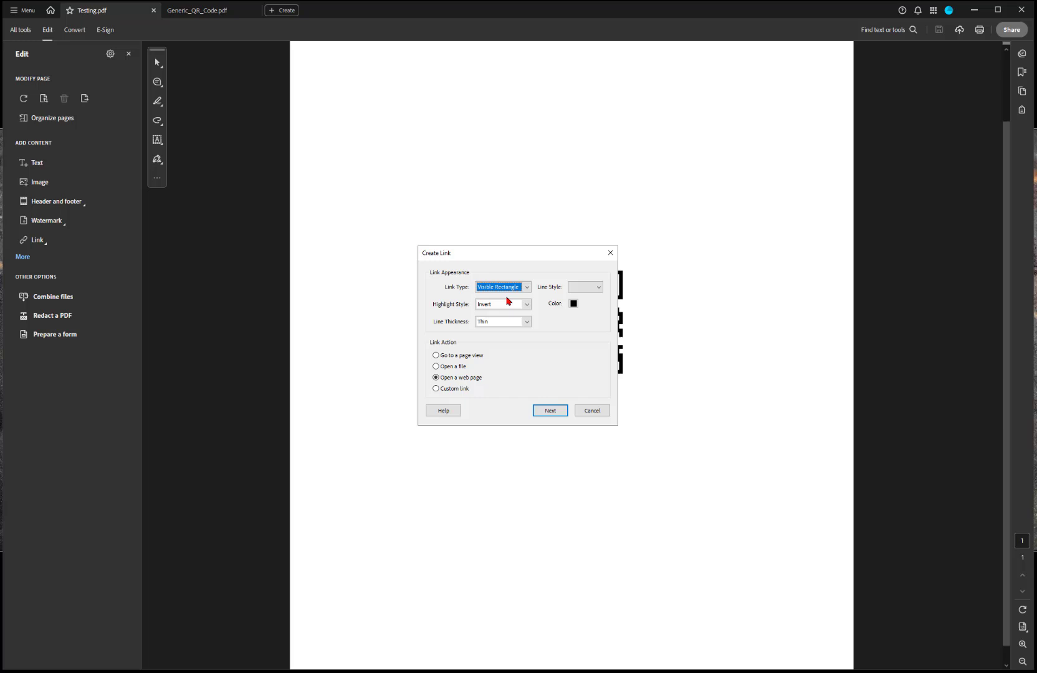
left_click(550, 411)
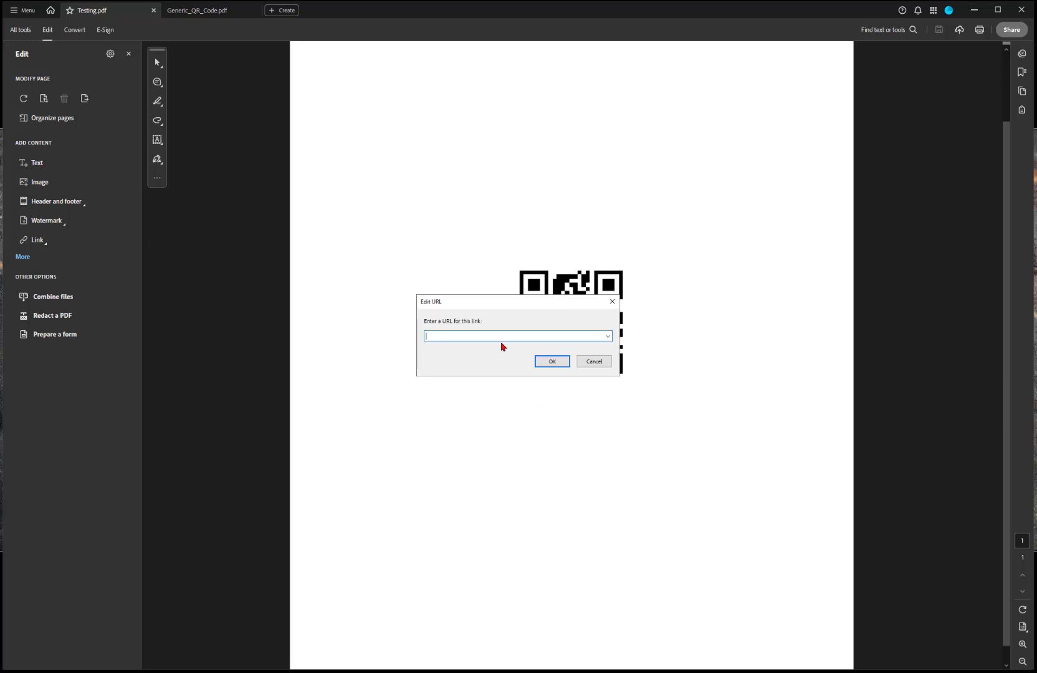
mouse_move(496, 337)
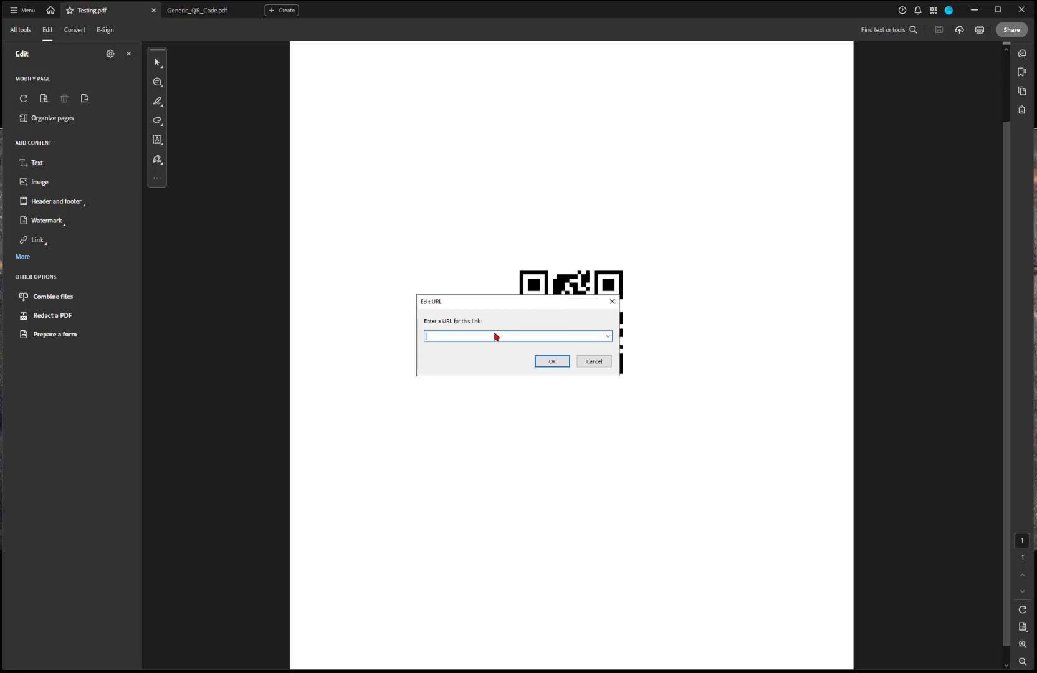
type("https://mathgrader.com/")
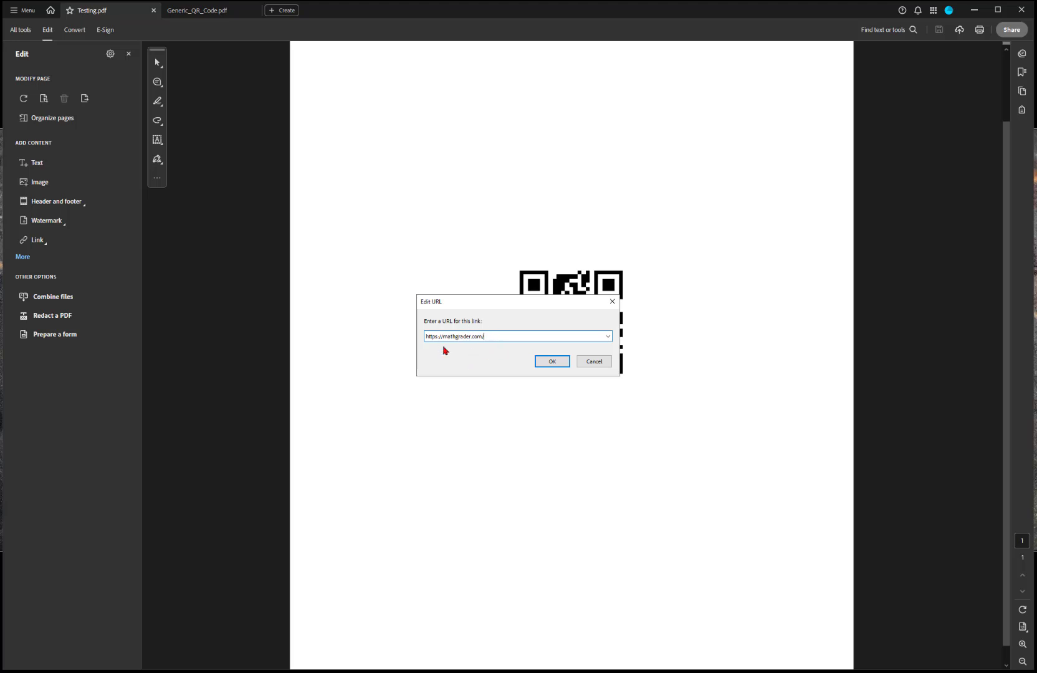
left_click(551, 362)
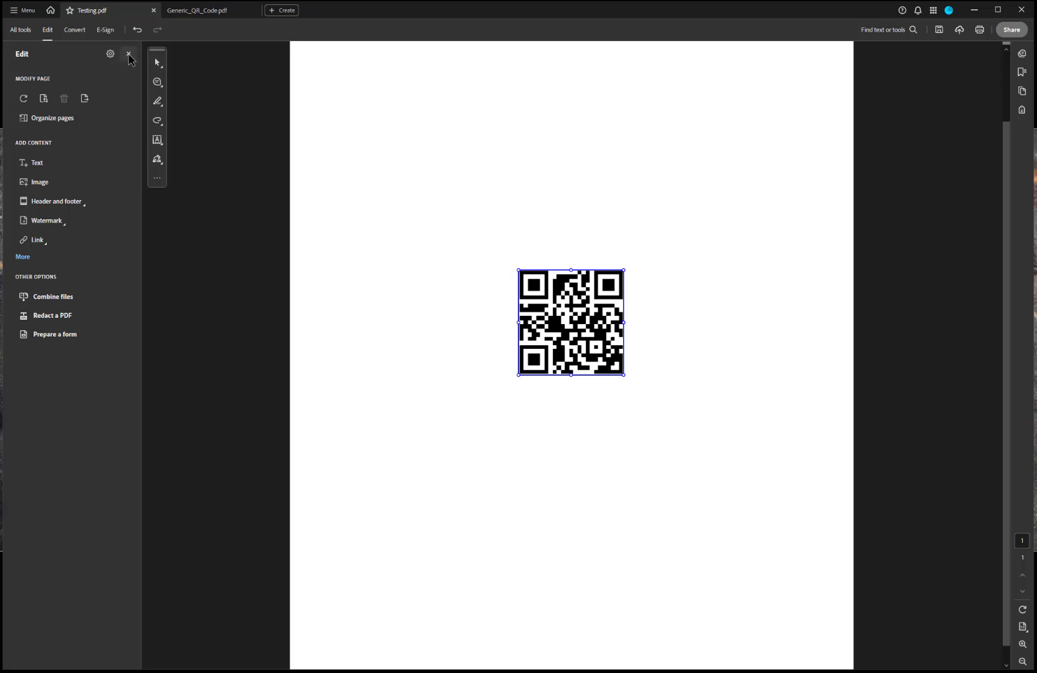
Close the Edit panel to leave editing mode
left_click(129, 54)
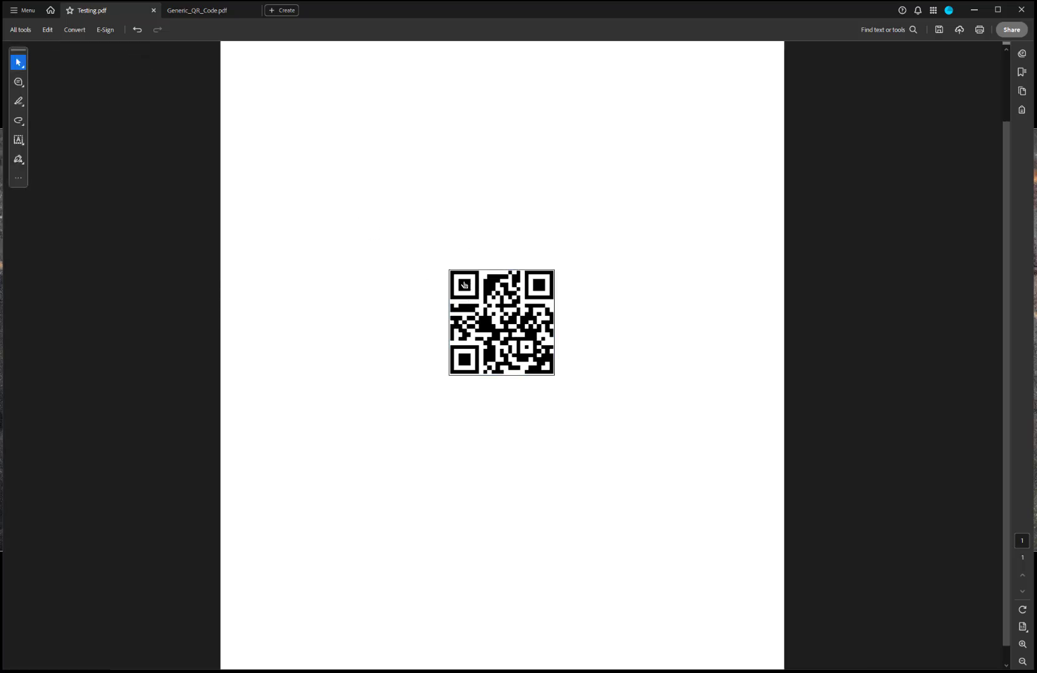
mouse_move(501, 317)
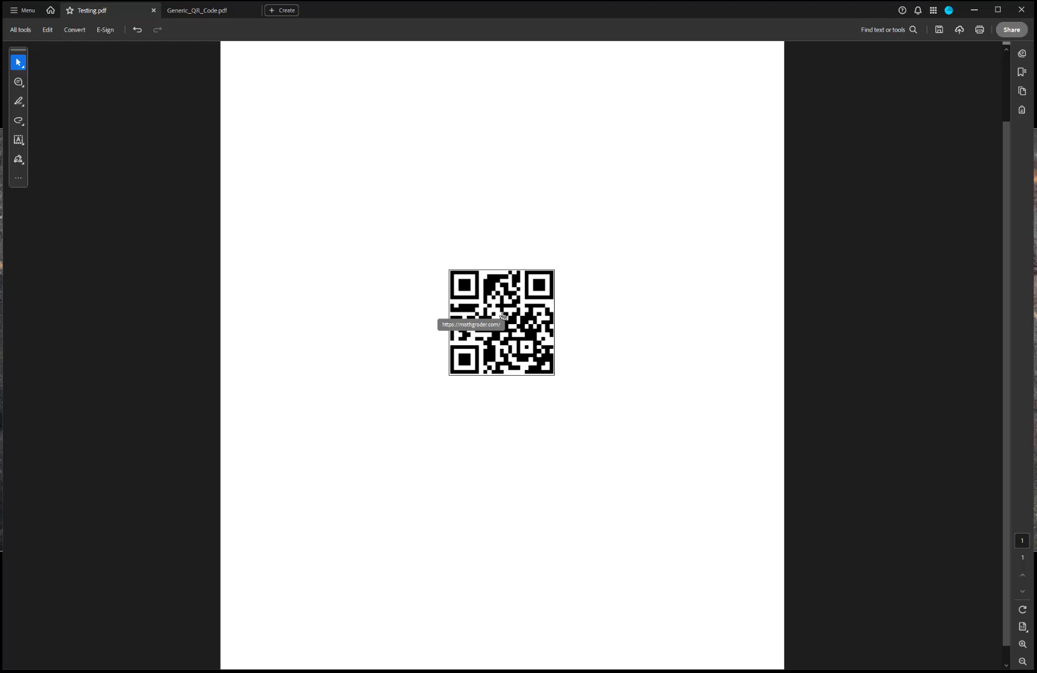
mouse_move(504, 305)
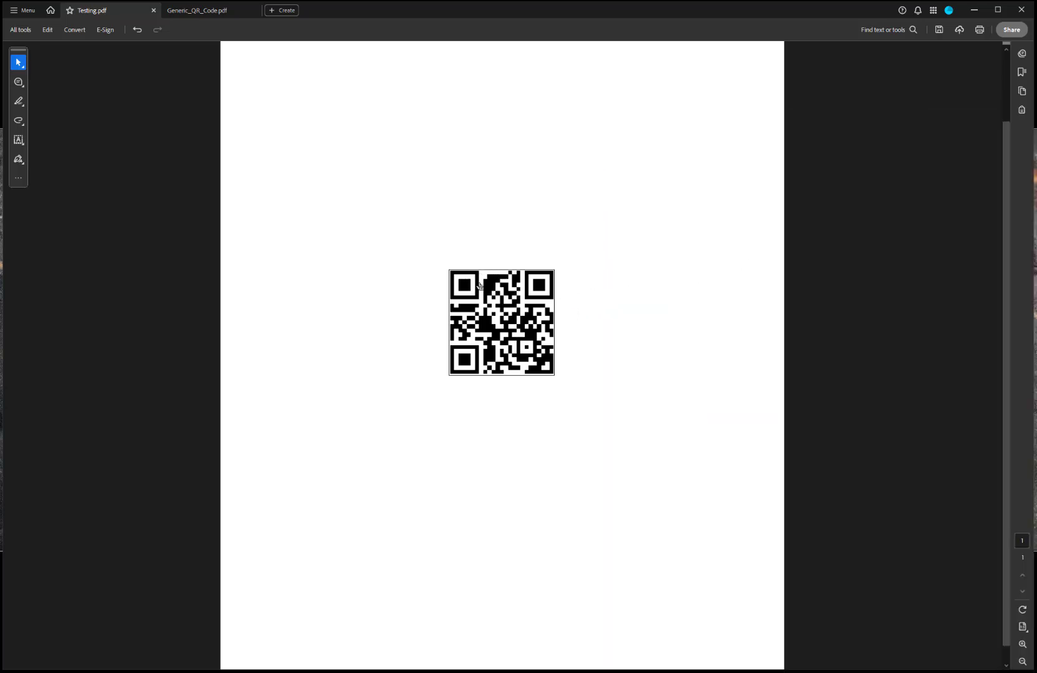
mouse_move(499, 312)
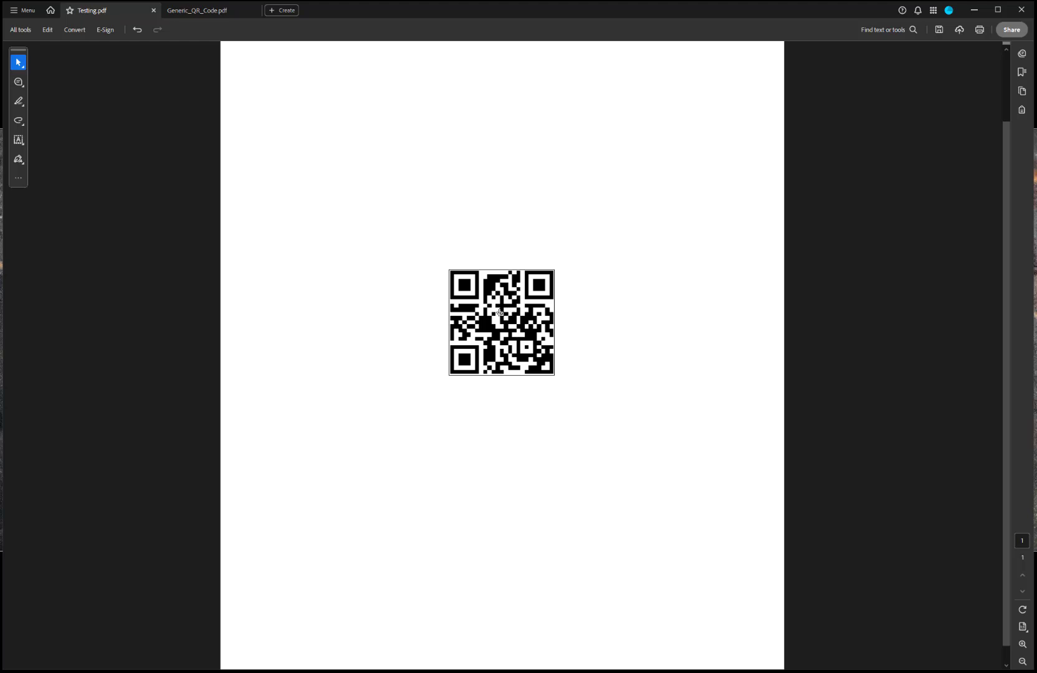
Reopen the editing tools for Testing.pdf
left_click(46, 30)
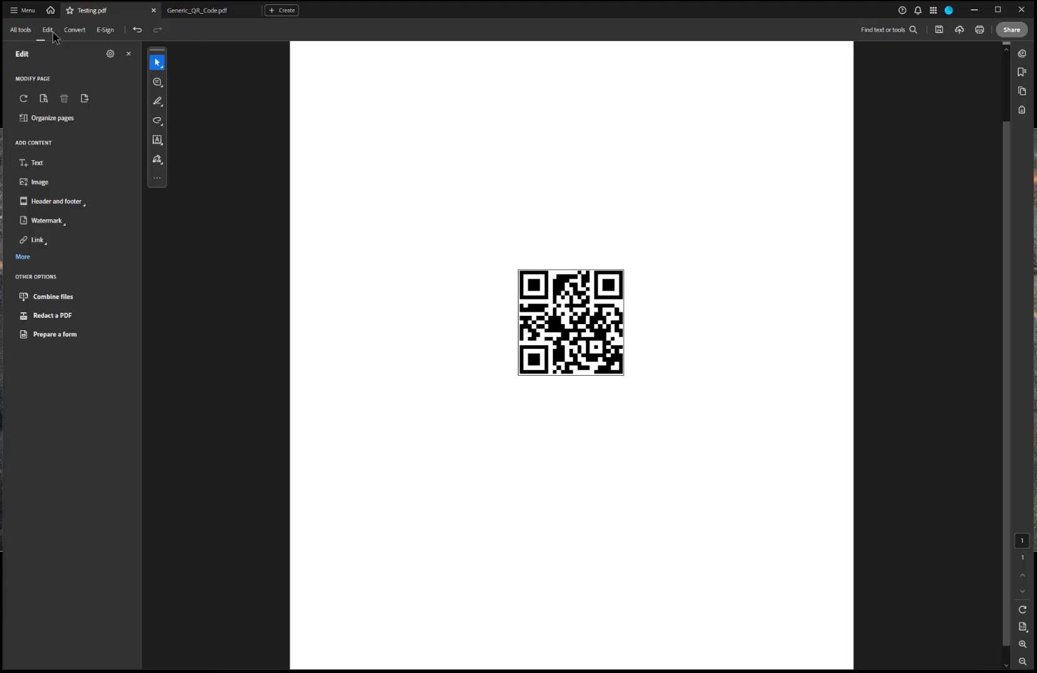
mouse_move(552, 297)
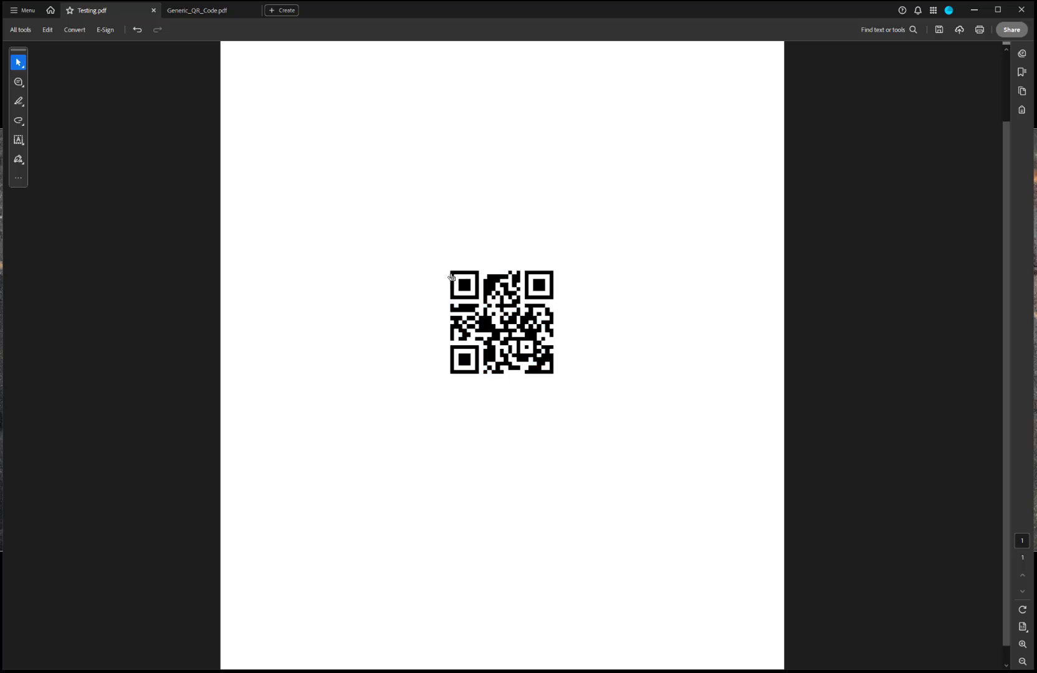
mouse_move(466, 276)
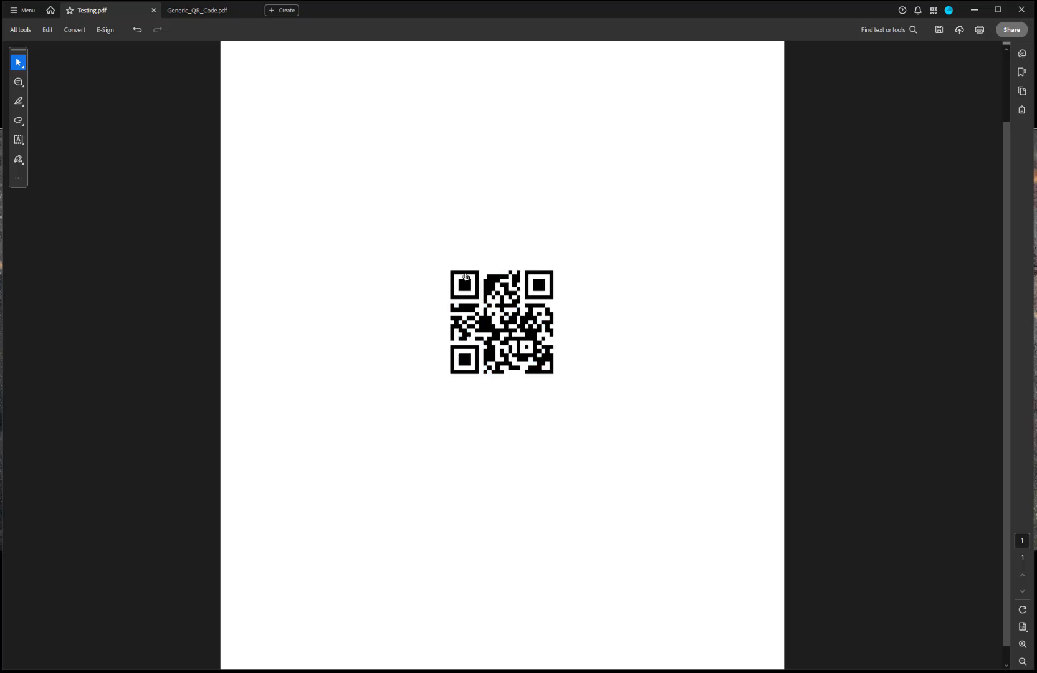
mouse_move(486, 324)
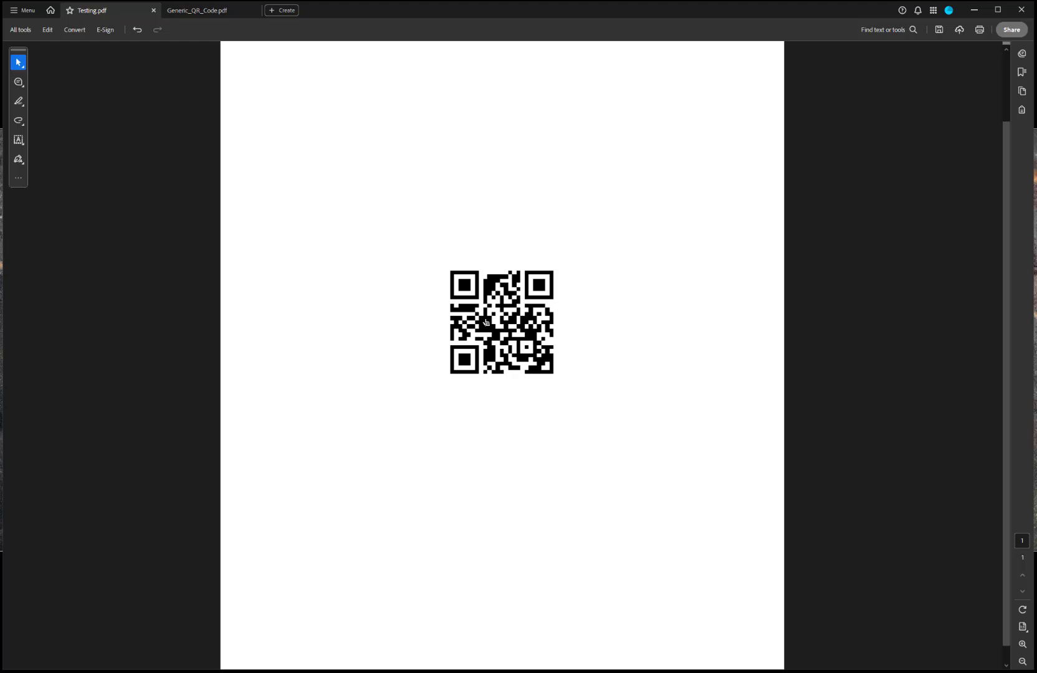
mouse_move(252, 80)
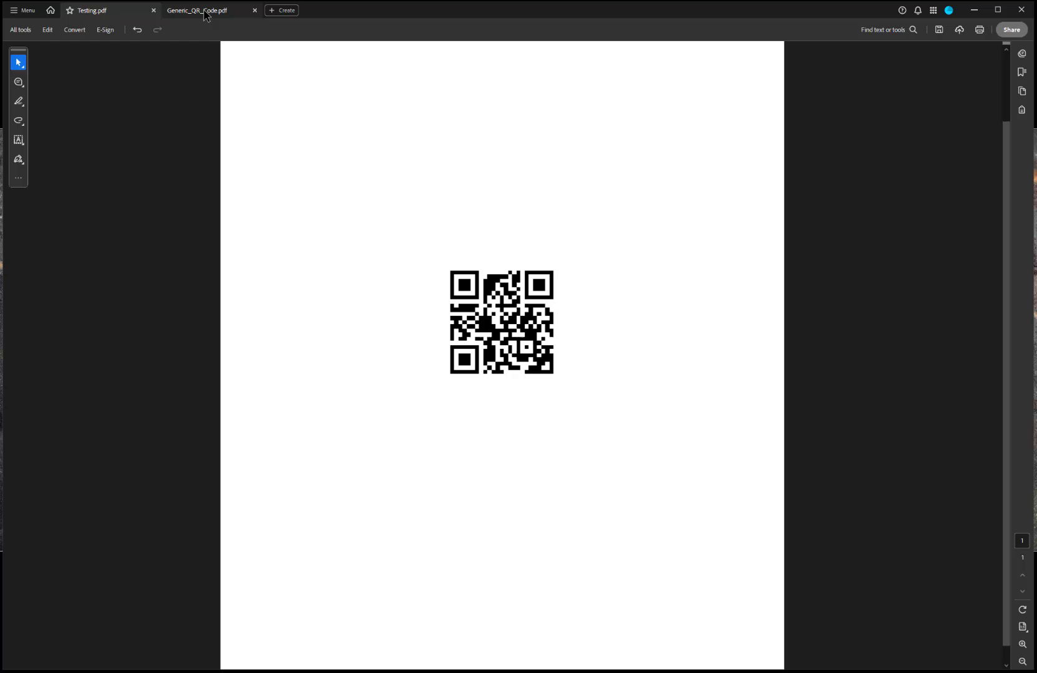
left_click(21, 30)
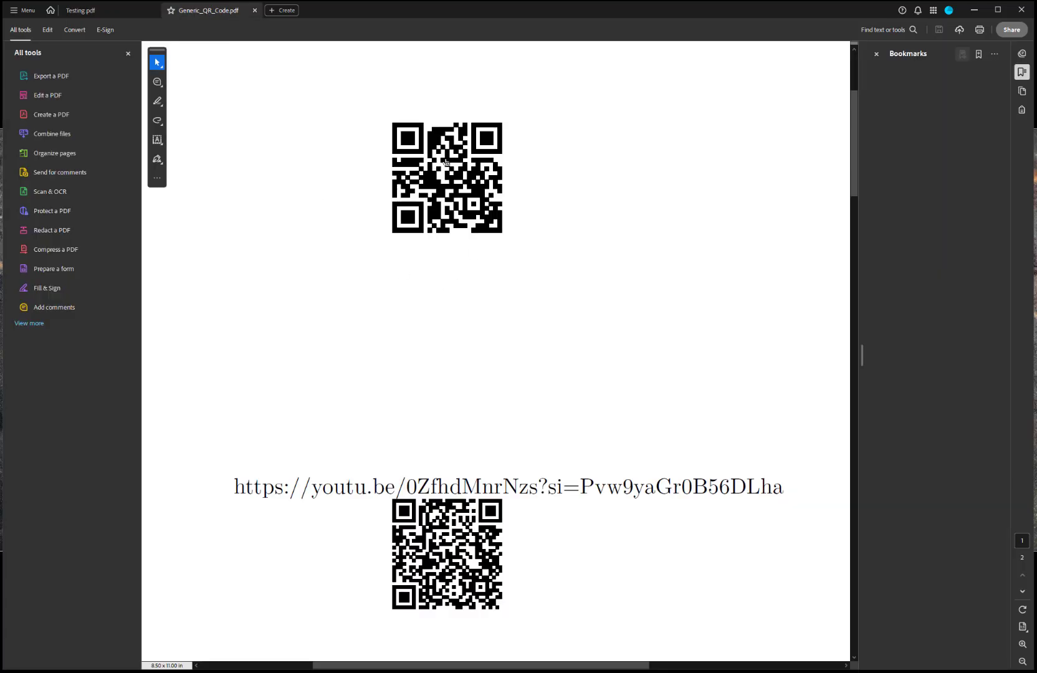
left_click(102, 9)
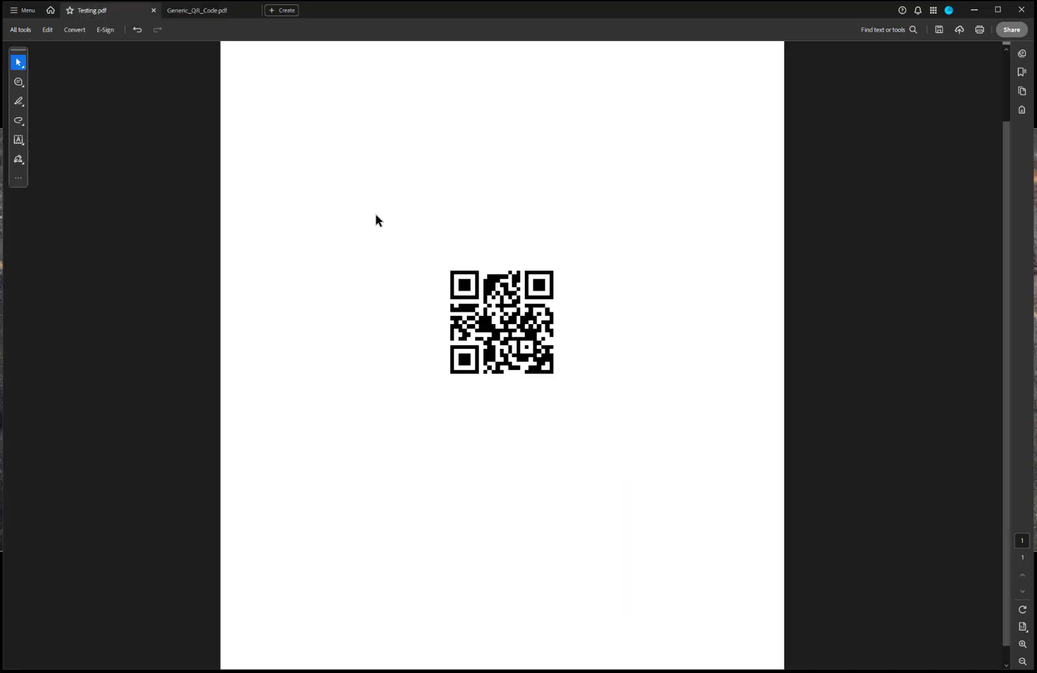
mouse_move(462, 334)
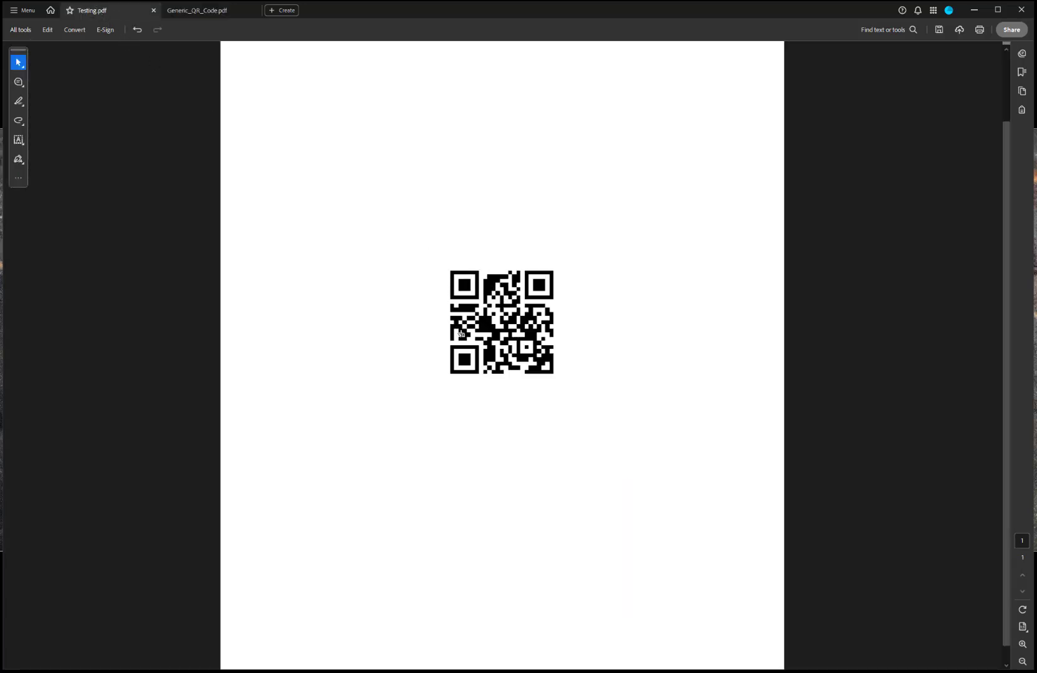
mouse_move(529, 281)
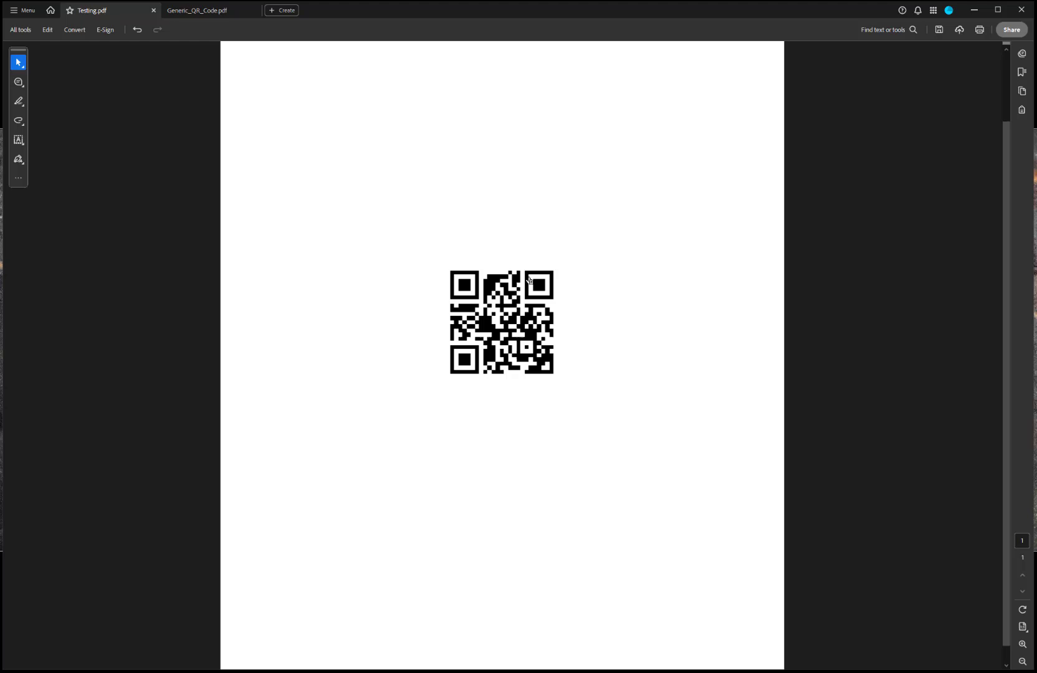
mouse_move(450, 271)
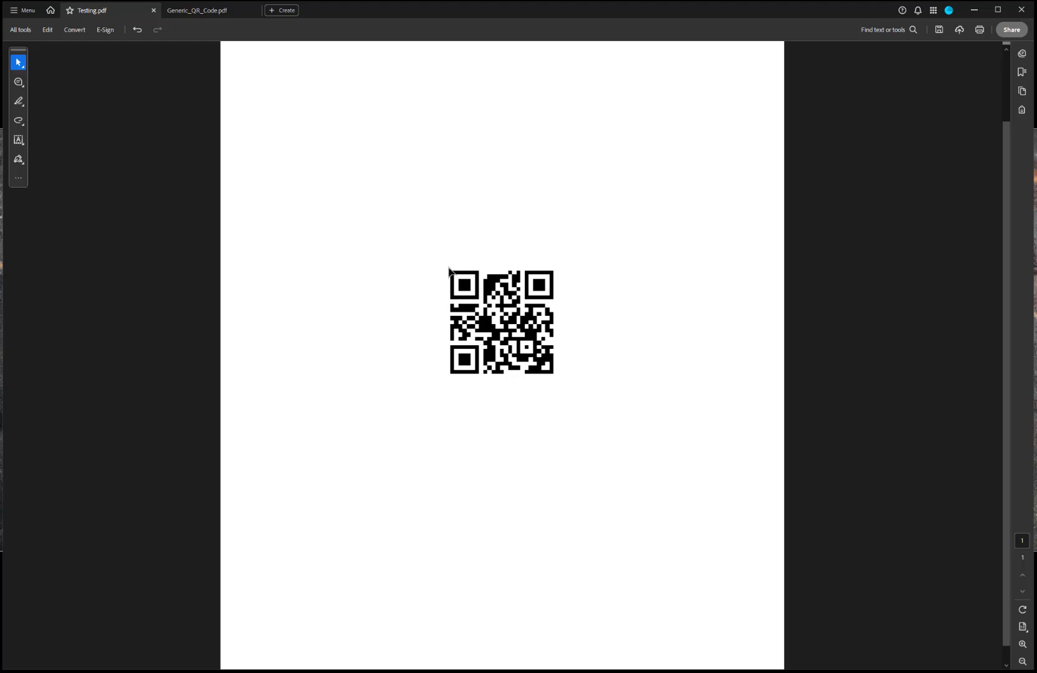
mouse_move(553, 380)
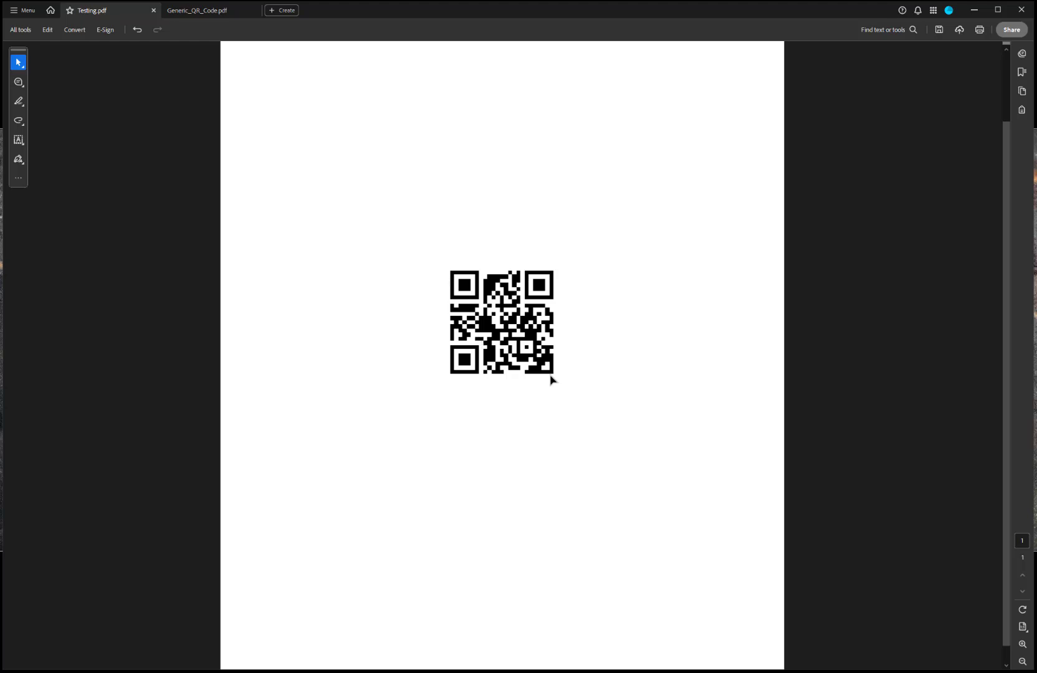
mouse_move(521, 344)
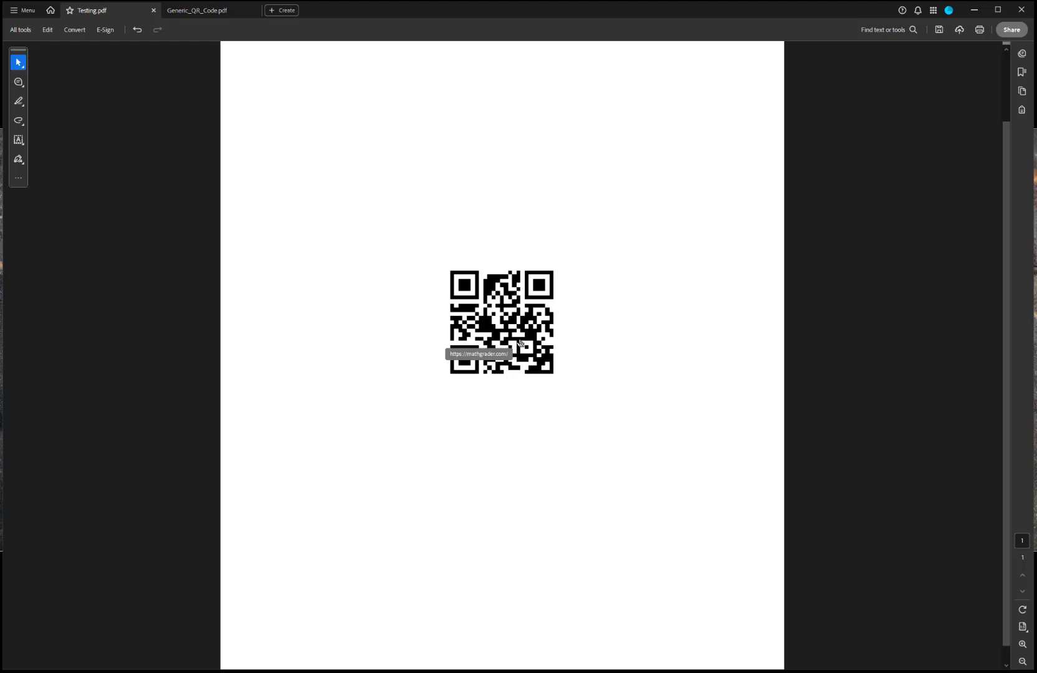
mouse_move(520, 330)
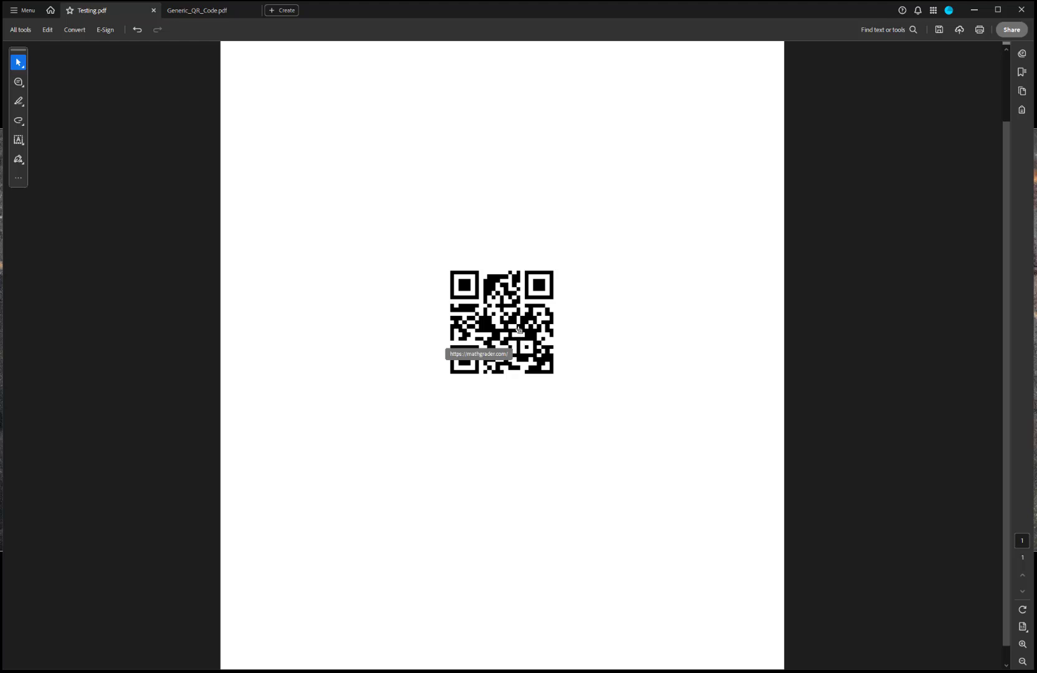
mouse_move(496, 311)
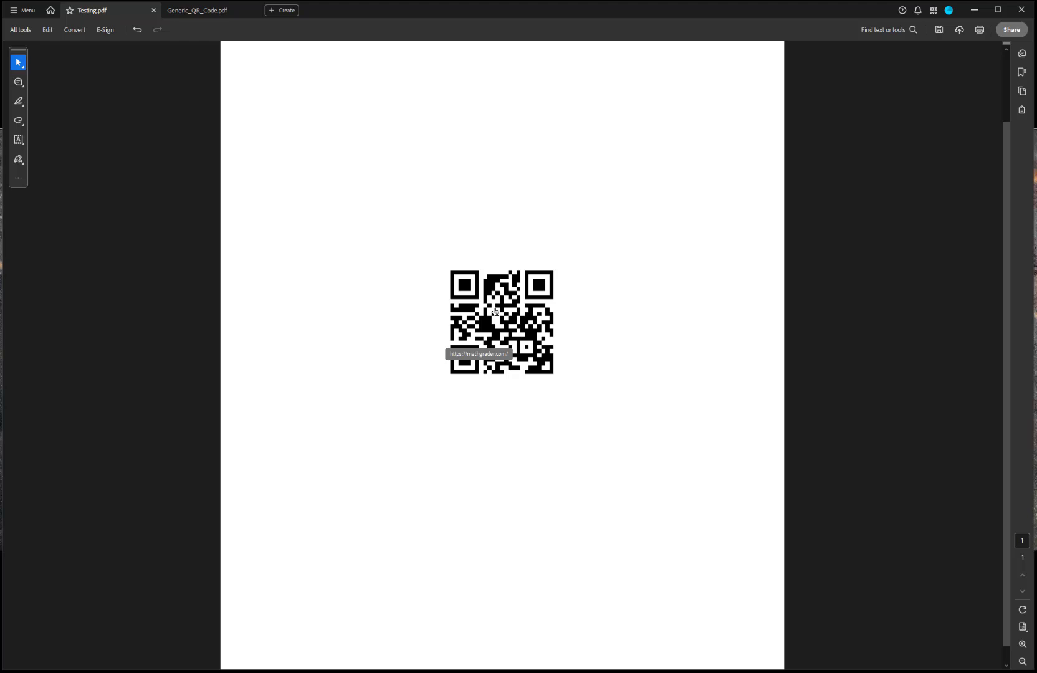
mouse_move(515, 358)
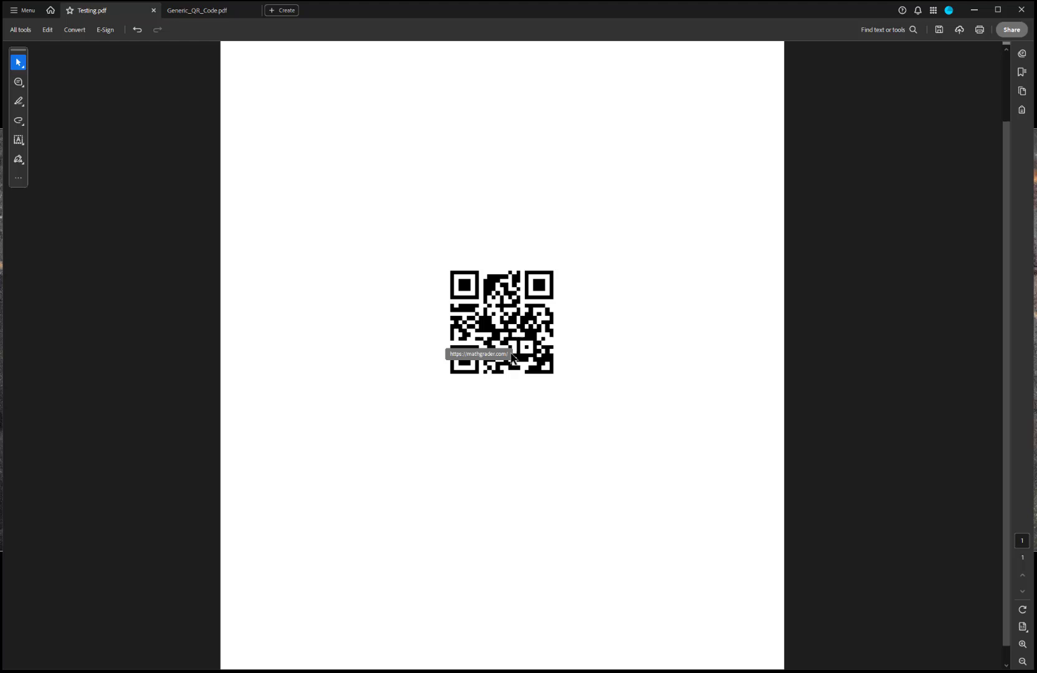
mouse_move(533, 362)
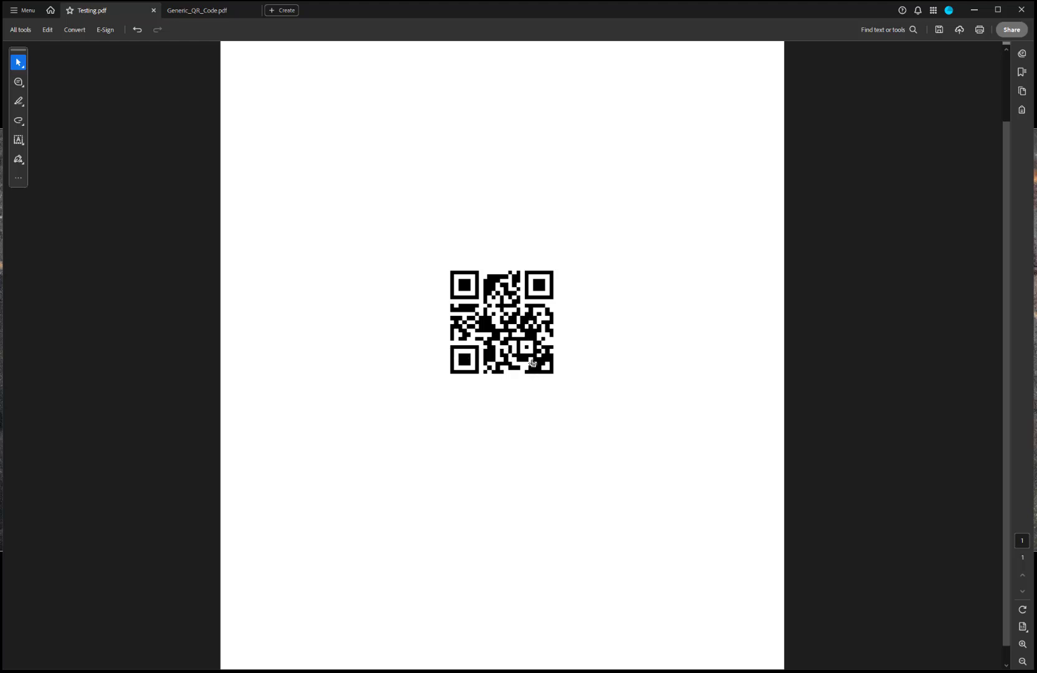
mouse_move(482, 306)
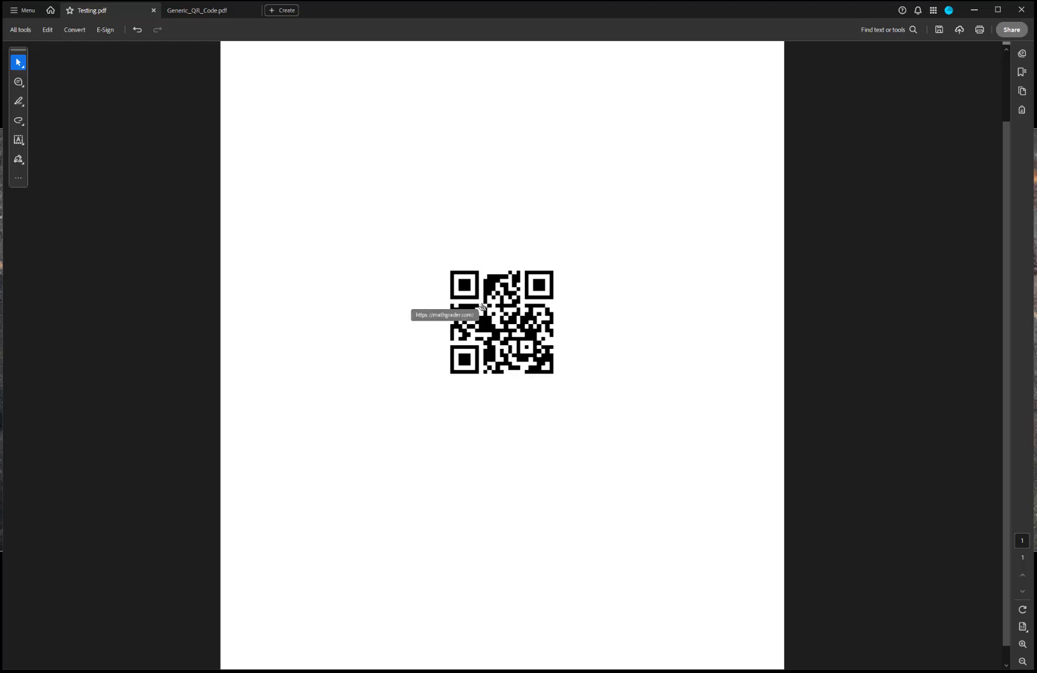